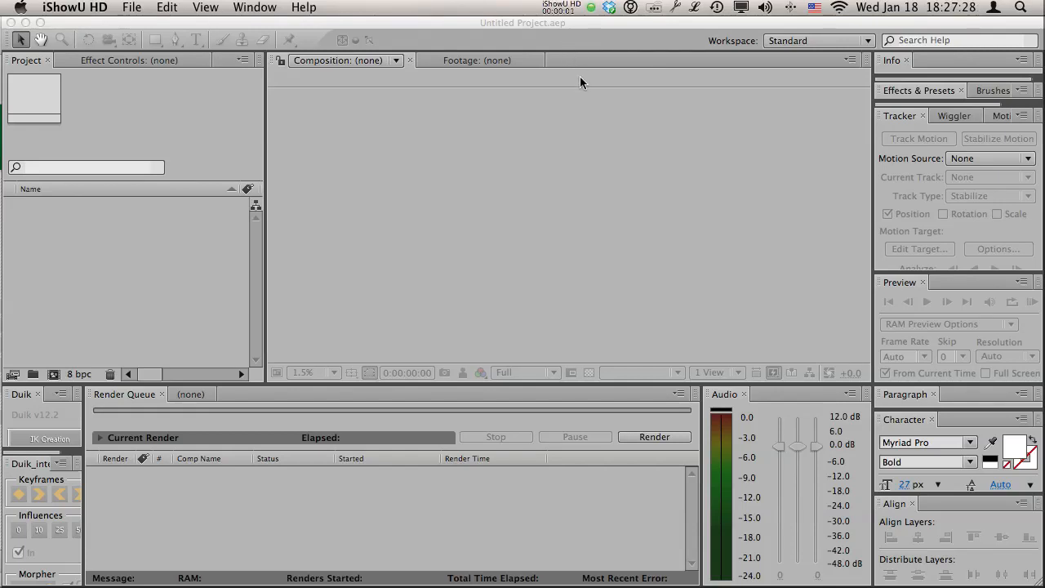
{"action": "mouse_move", "coordinate": [601, 232]}
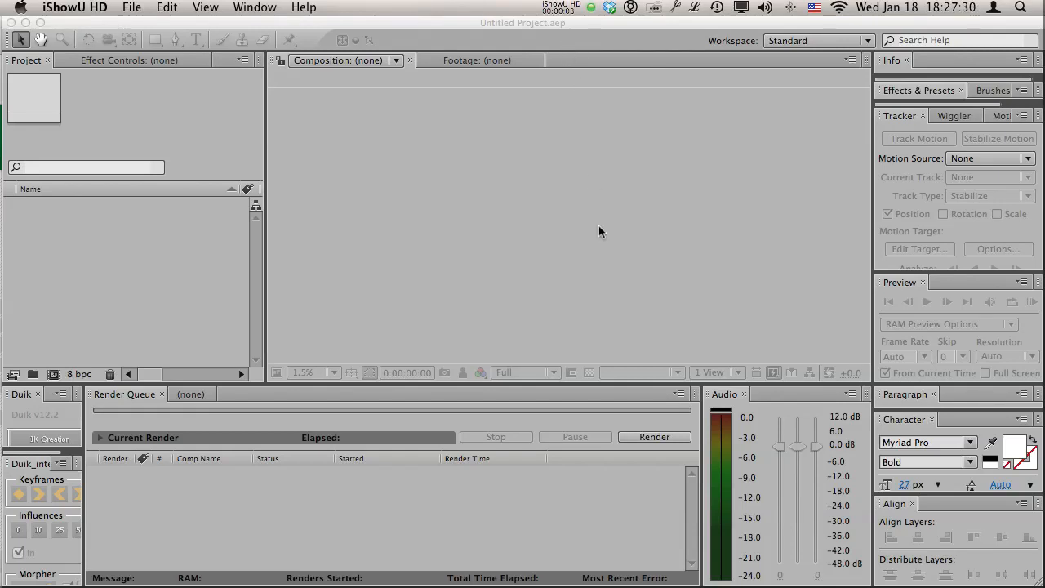
{"action": "mouse_move", "coordinate": [468, 343]}
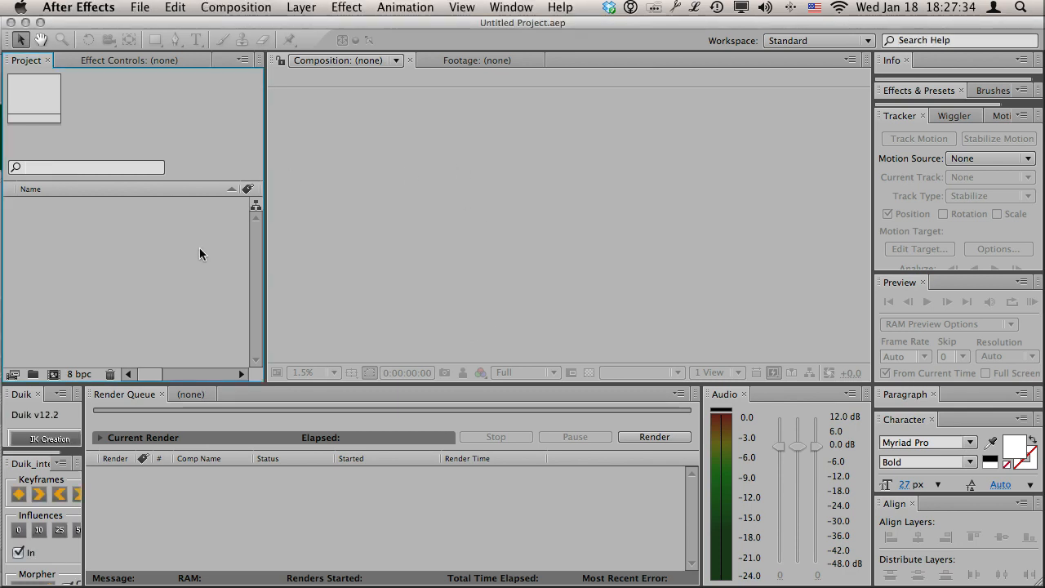
Create Comp 1 at 1280×720, 24 fps with a 0:00:04:00 duration
{"action": "left_click", "coordinate": [55, 374]}
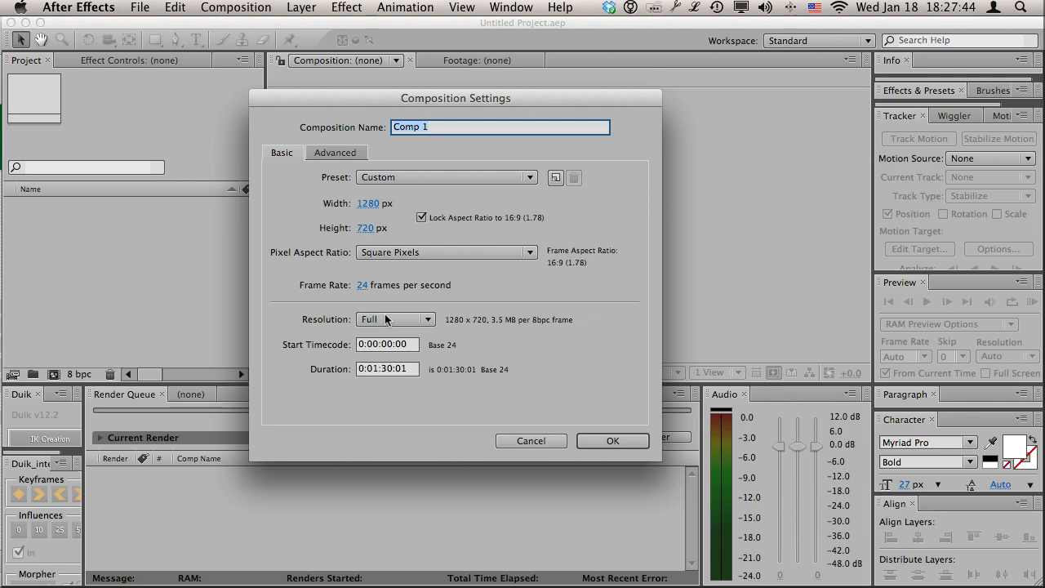
{"action": "left_click", "coordinate": [387, 369]}
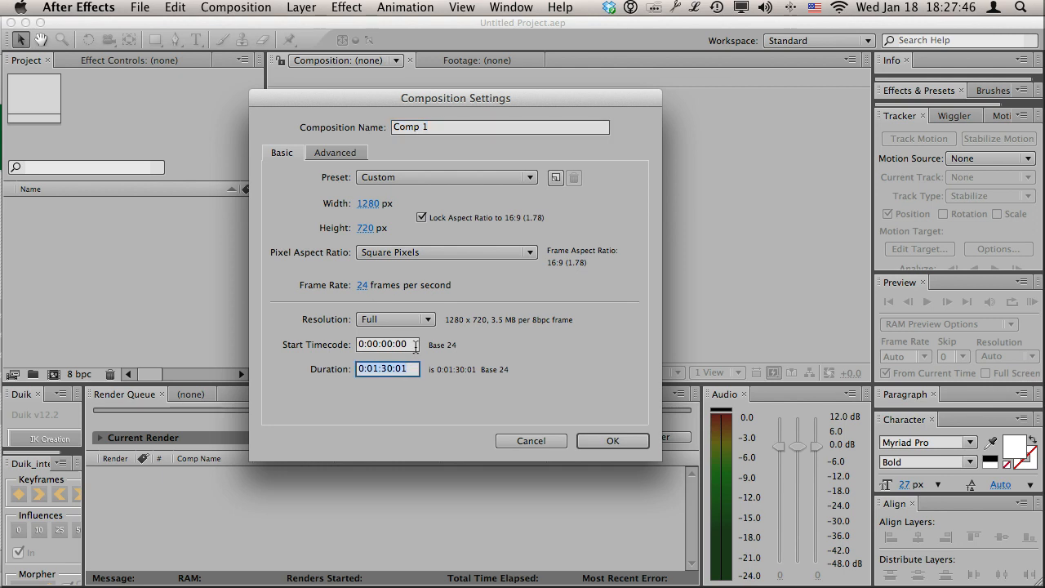
{"action": "type", "text": "400"}
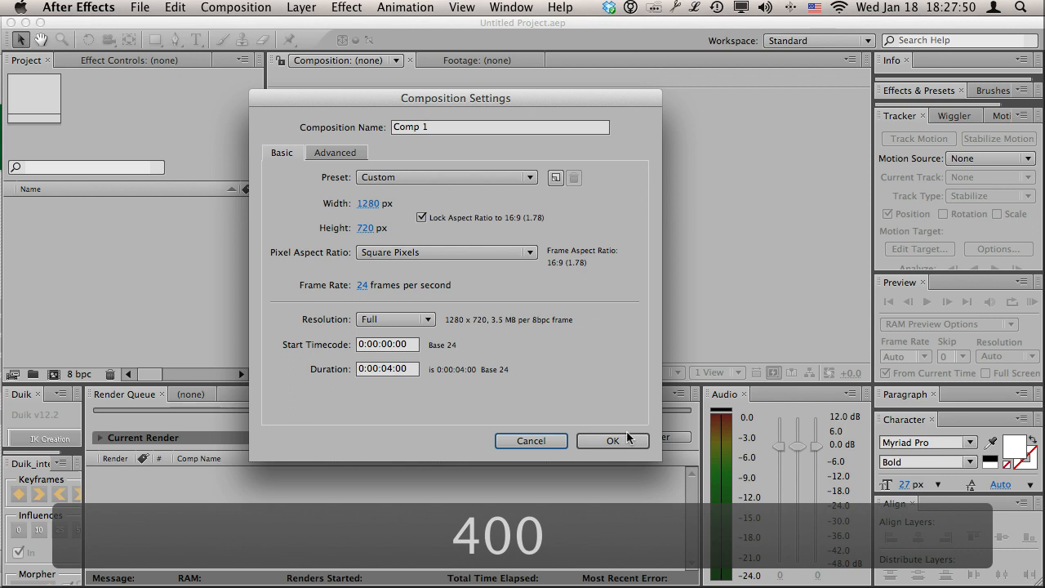
{"action": "left_click", "coordinate": [612, 441]}
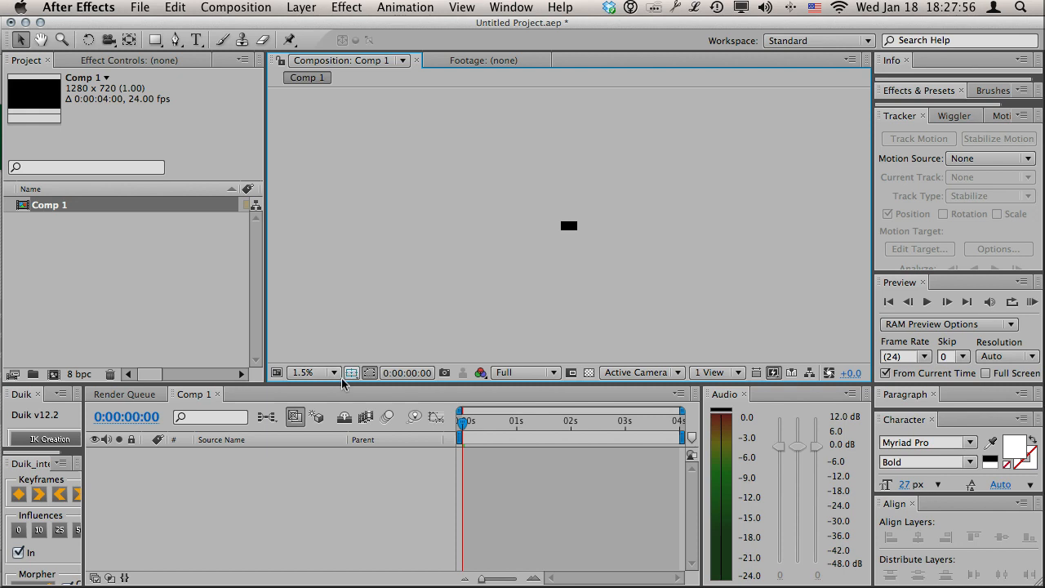
Set the viewer magnification to Fit up to 100% so the full frame shows
{"action": "left_click", "coordinate": [311, 372]}
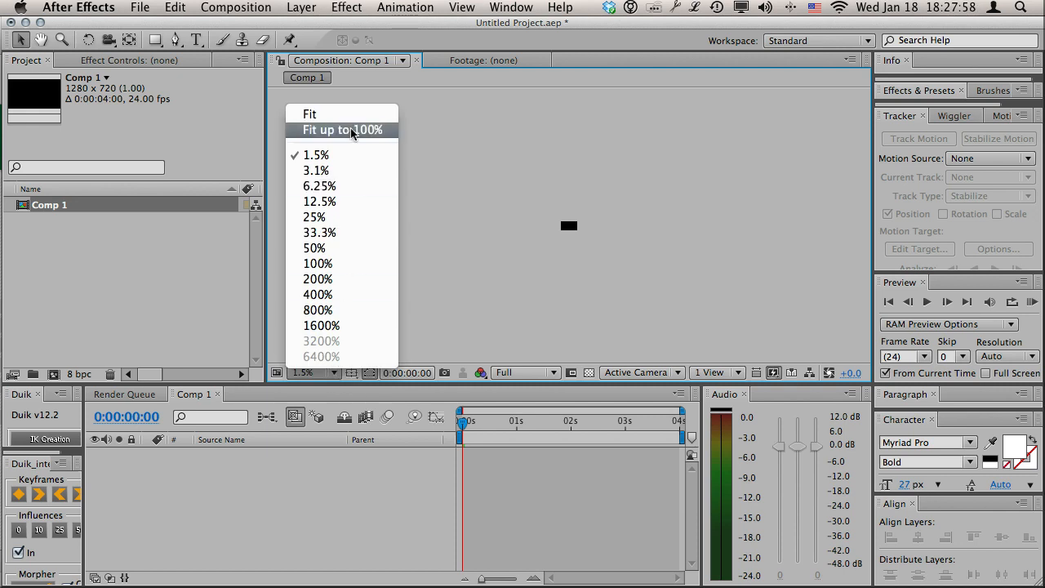
{"action": "left_click", "coordinate": [340, 131]}
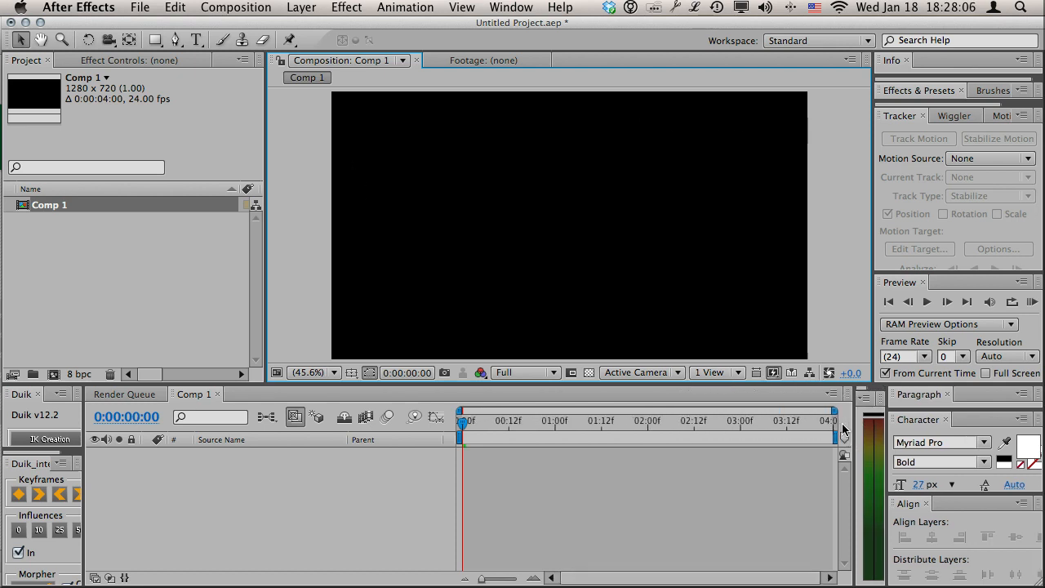
{"action": "mouse_move", "coordinate": [379, 113]}
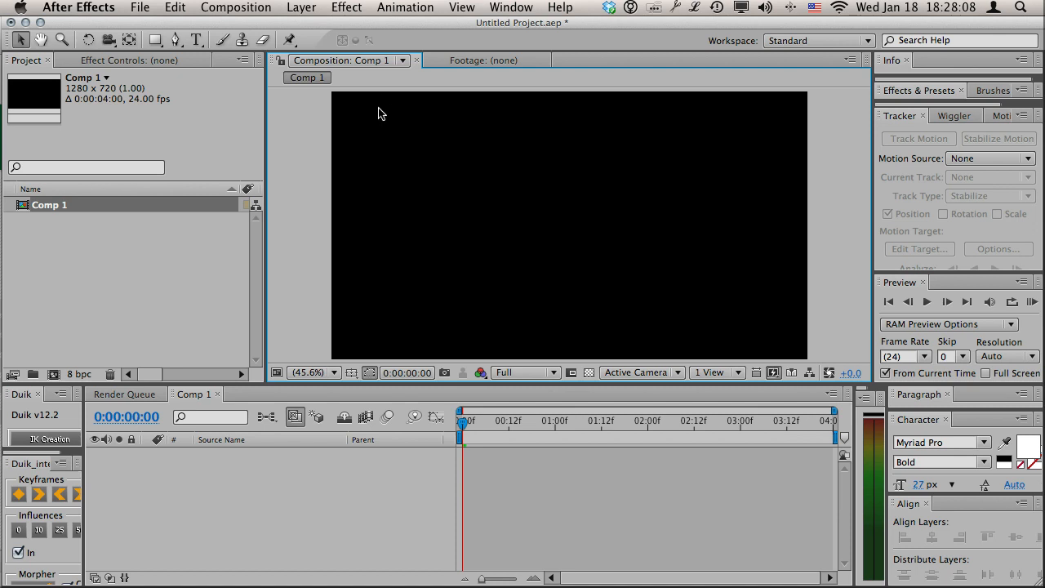
Add a red 100×100 px solid layer named Square to Comp 1
{"action": "left_click", "coordinate": [300, 6]}
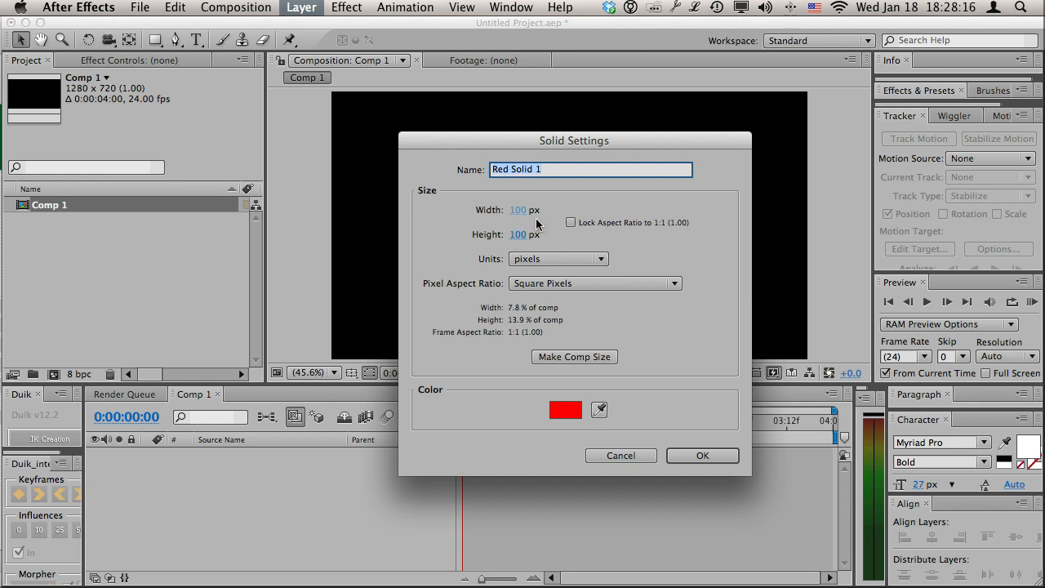
{"action": "type", "text": "Squa"}
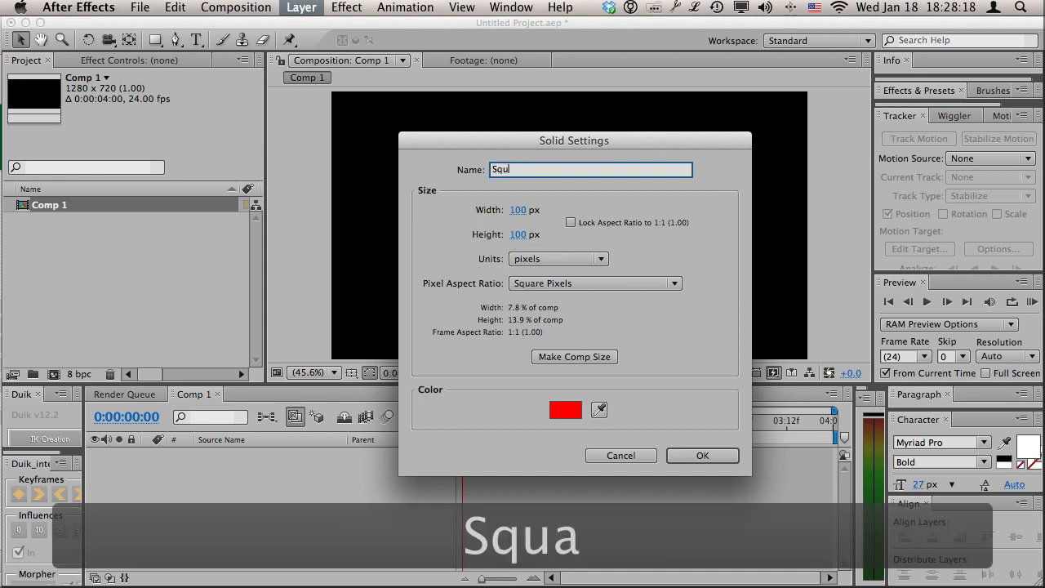
{"action": "left_click", "coordinate": [703, 454]}
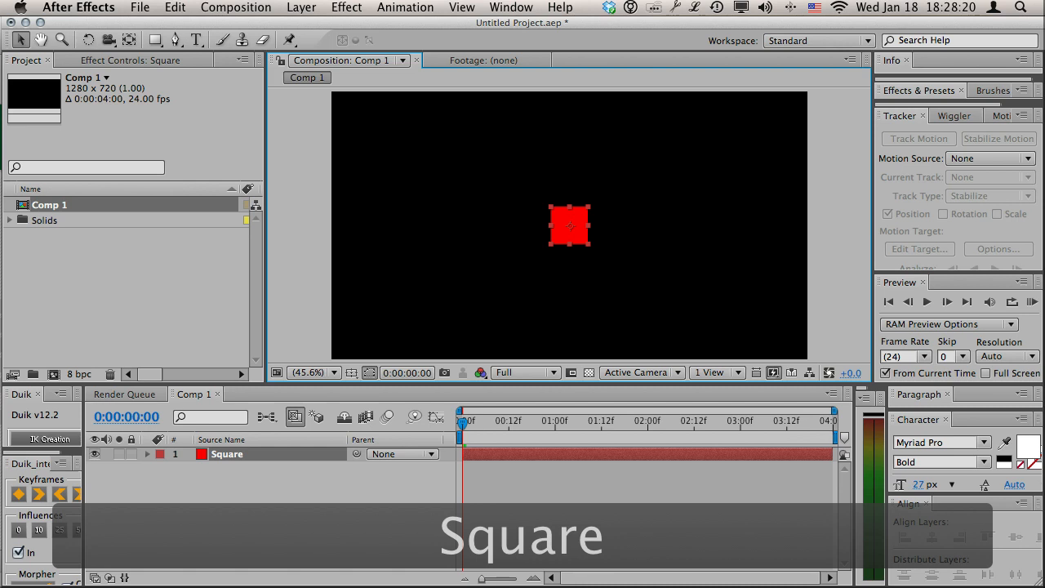
Keyframe Position so the square slides from top-left at 0s to top-right at 3s
{"action": "left_click_drag", "start_coordinate": [570, 225], "coordinate": [415, 157]}
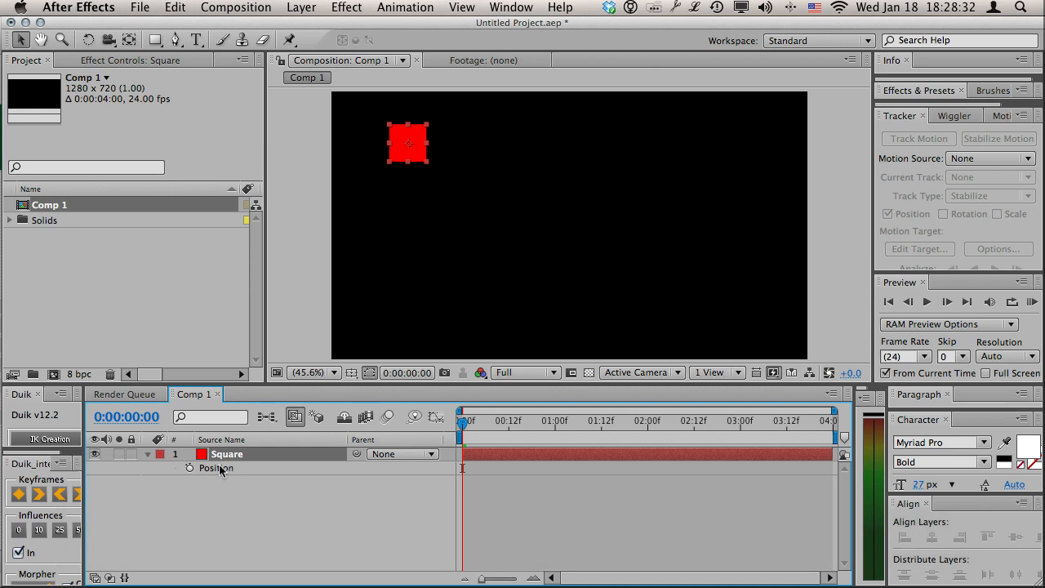
{"action": "mouse_move", "coordinate": [190, 467]}
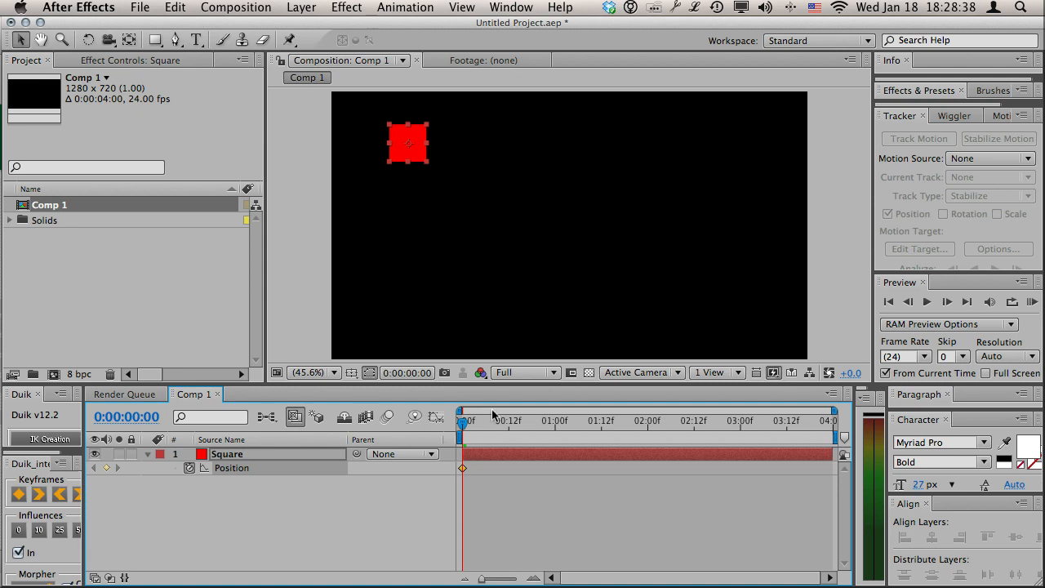
{"action": "left_click", "coordinate": [739, 422]}
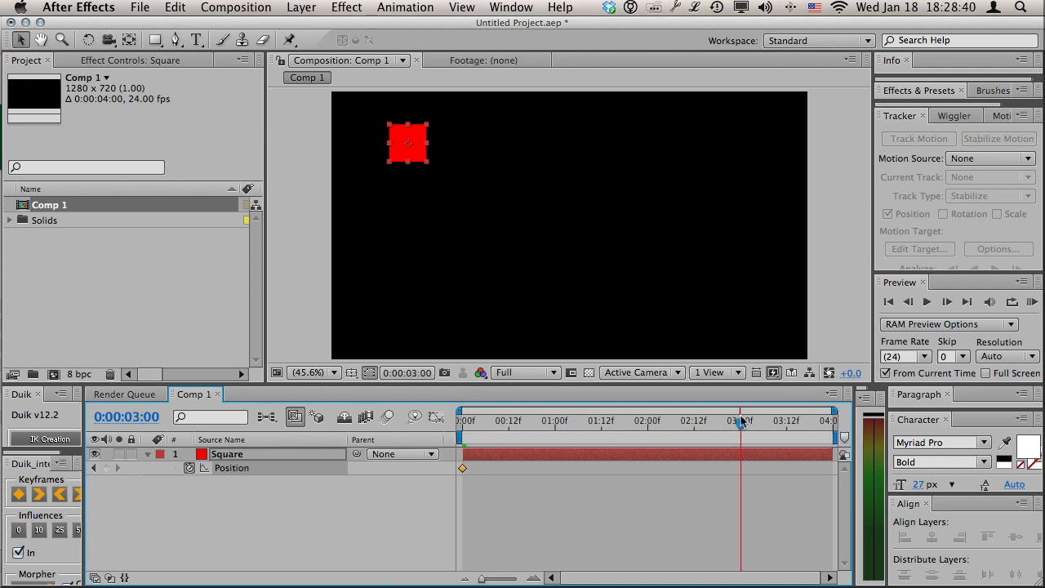
{"action": "left_click_drag", "start_coordinate": [408, 142], "coordinate": [738, 142]}
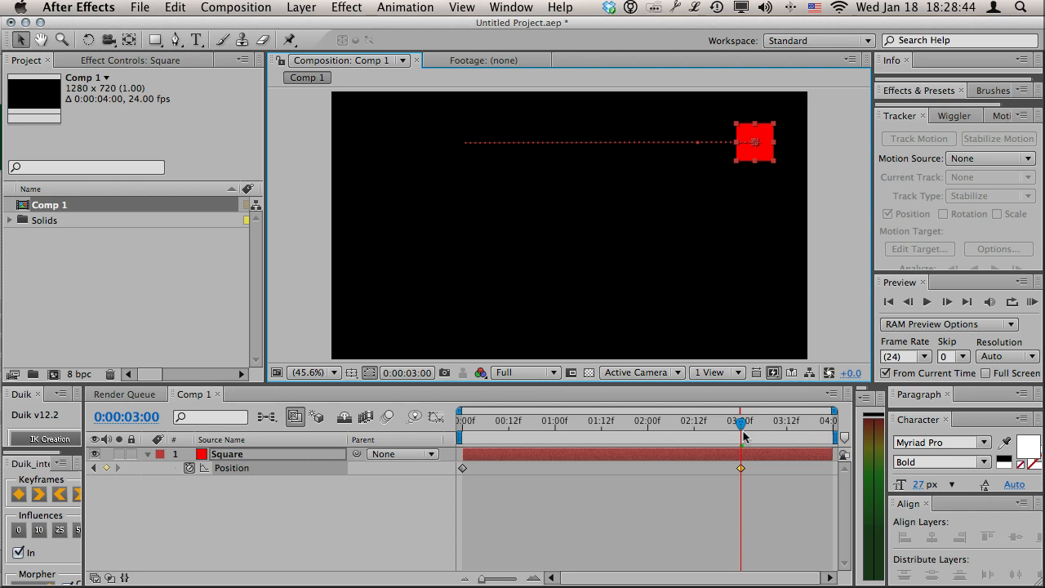
{"action": "left_click_drag", "start_coordinate": [742, 425], "coordinate": [463, 425]}
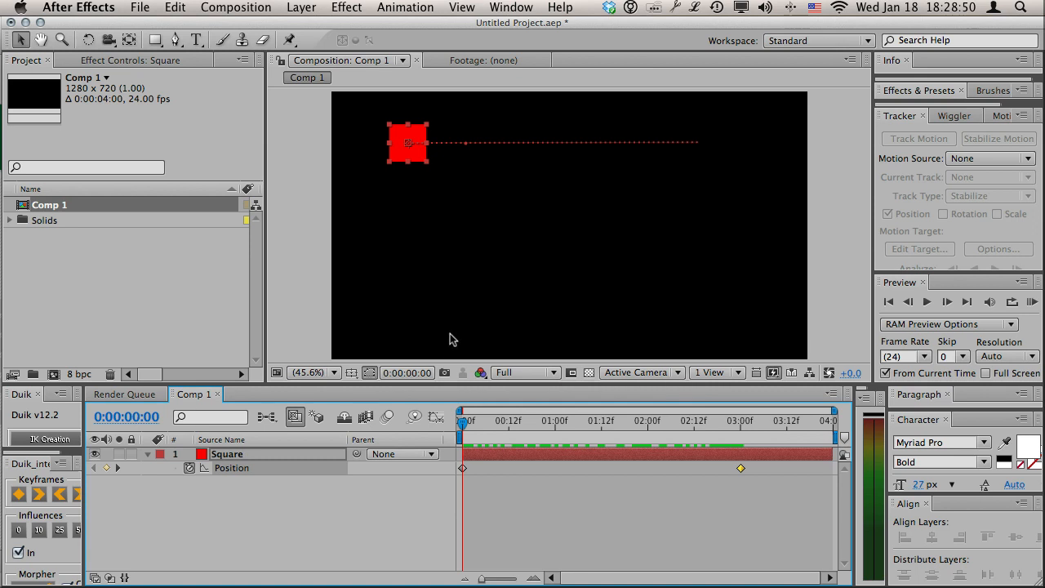
{"action": "mouse_move", "coordinate": [562, 197]}
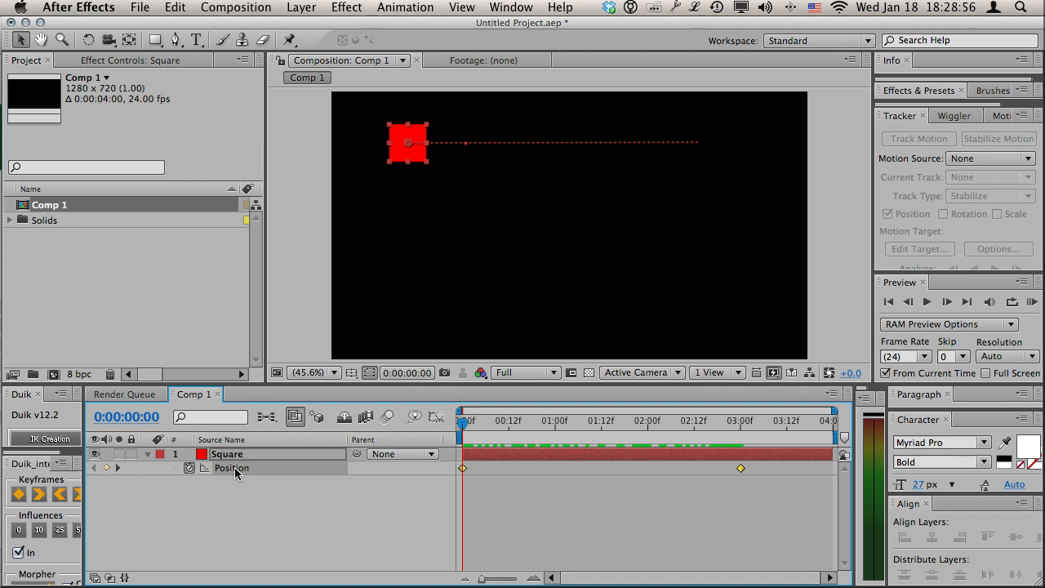
{"action": "mouse_move", "coordinate": [408, 411]}
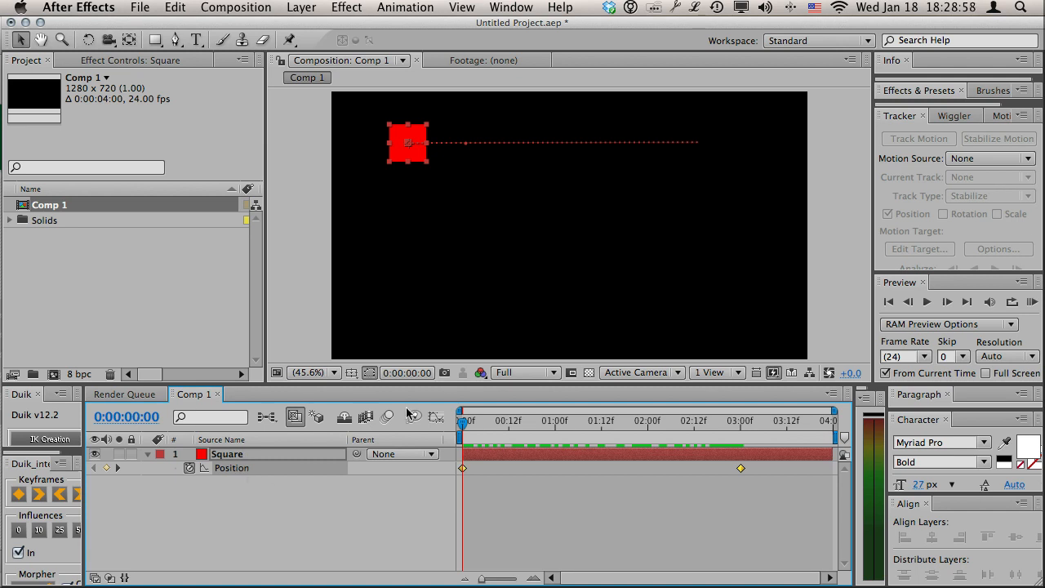
{"action": "mouse_move", "coordinate": [438, 417]}
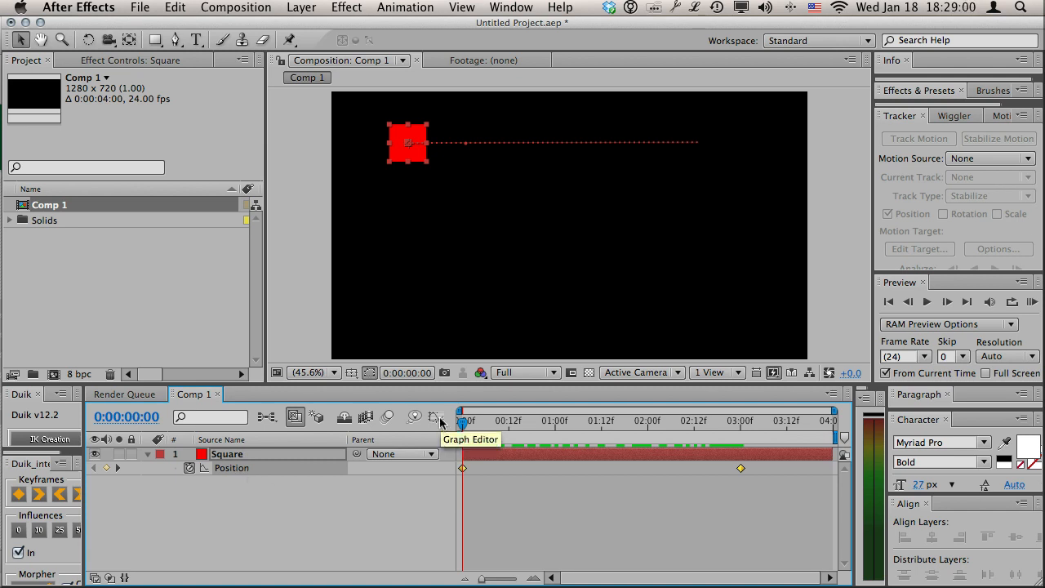
Show the Square's Position animation as value curves in the Graph Editor
{"action": "left_click", "coordinate": [438, 417]}
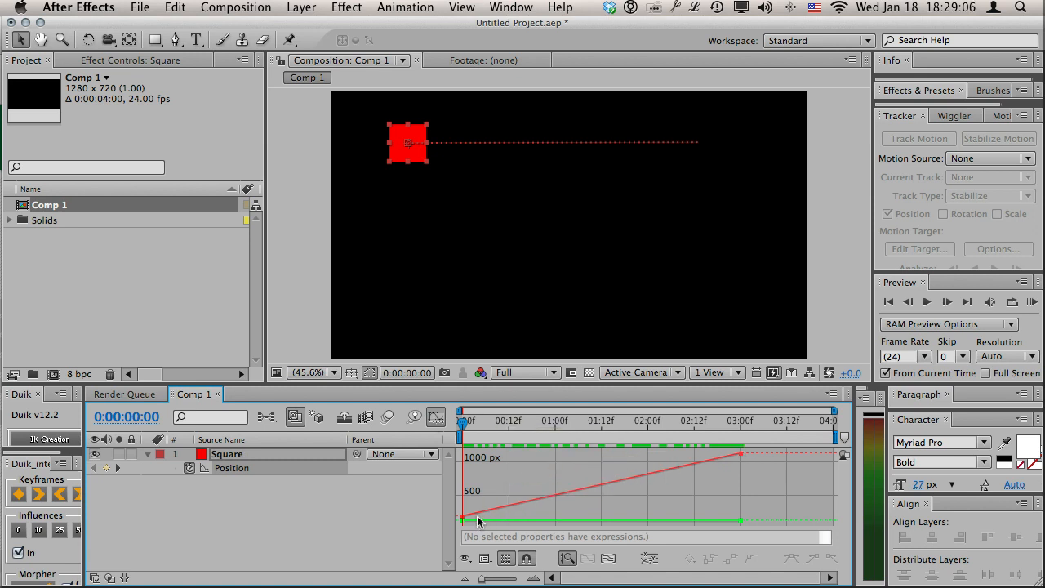
{"action": "mouse_move", "coordinate": [709, 496]}
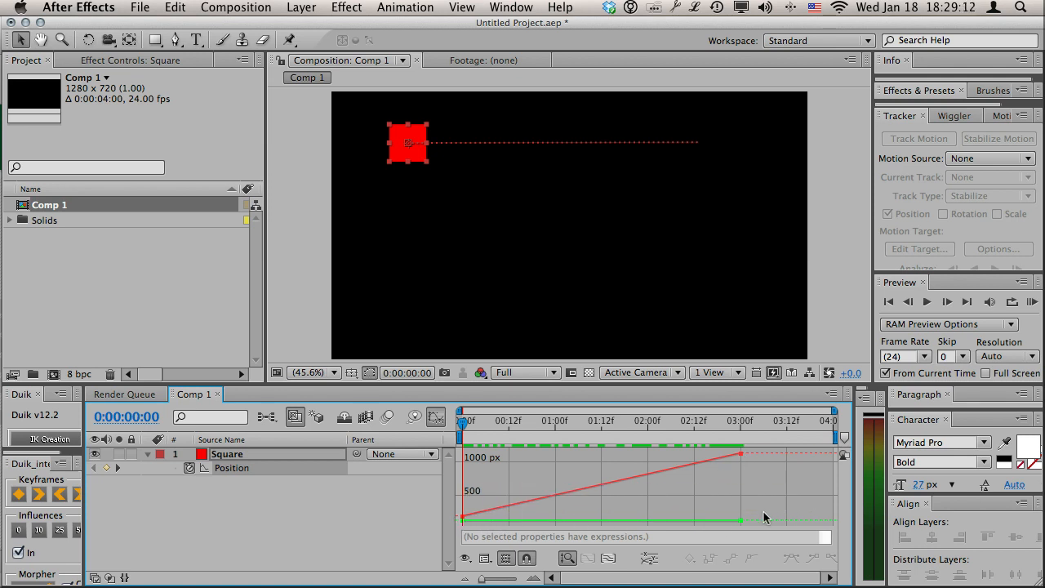
{"action": "mouse_move", "coordinate": [525, 273]}
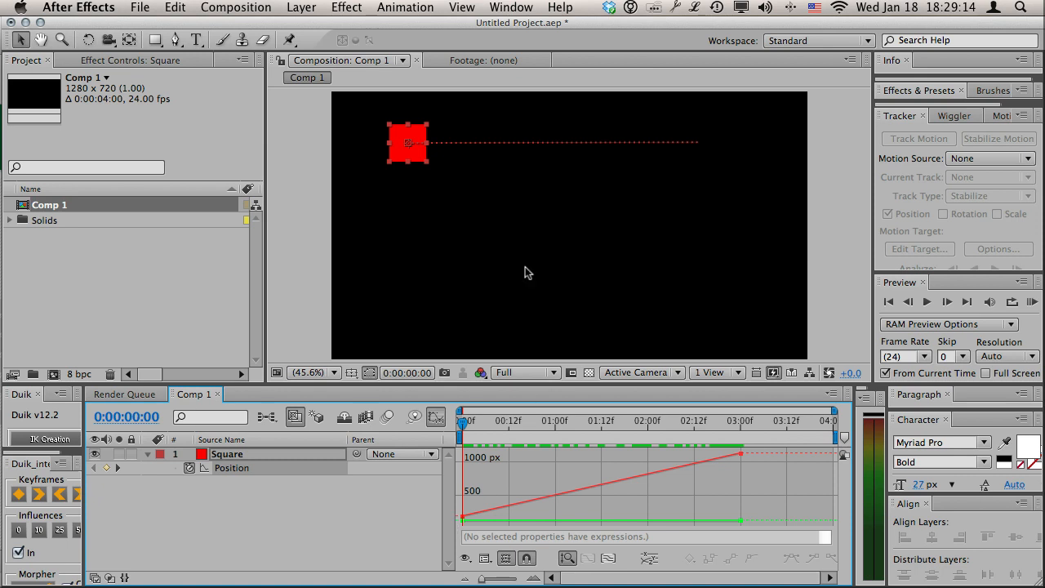
{"action": "mouse_move", "coordinate": [575, 524]}
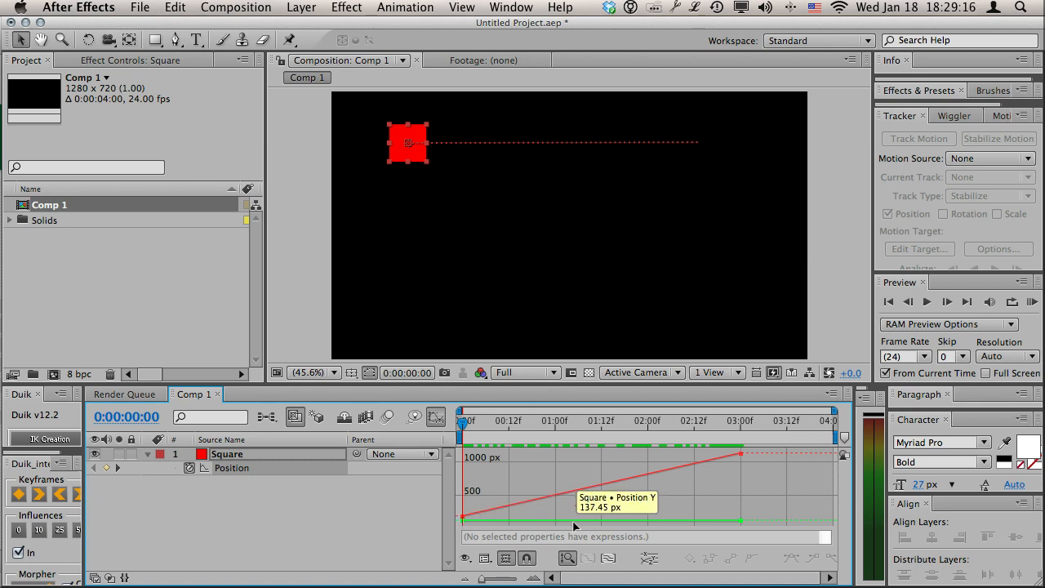
{"action": "mouse_move", "coordinate": [499, 512]}
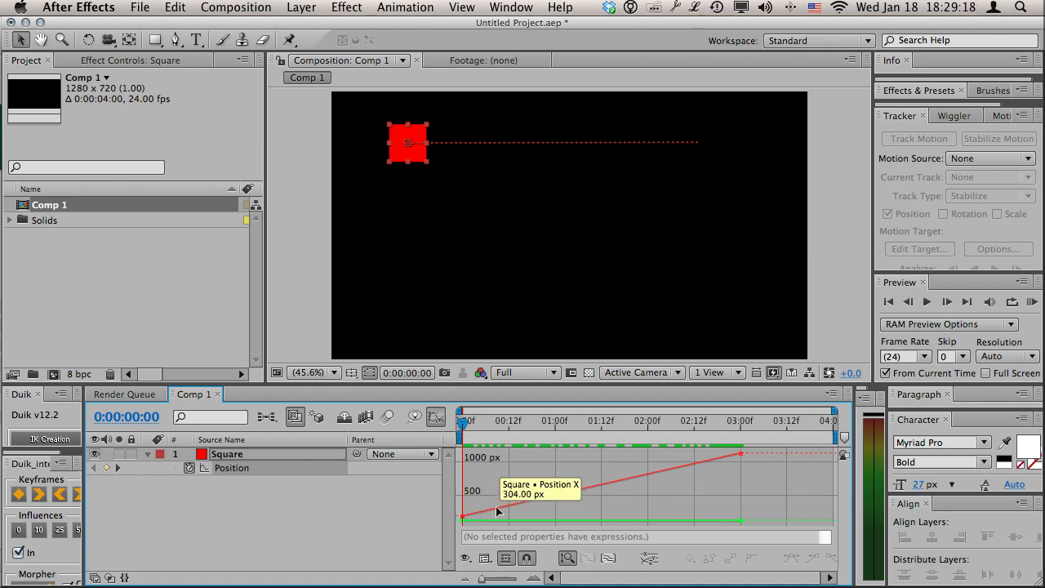
{"action": "mouse_move", "coordinate": [480, 150]}
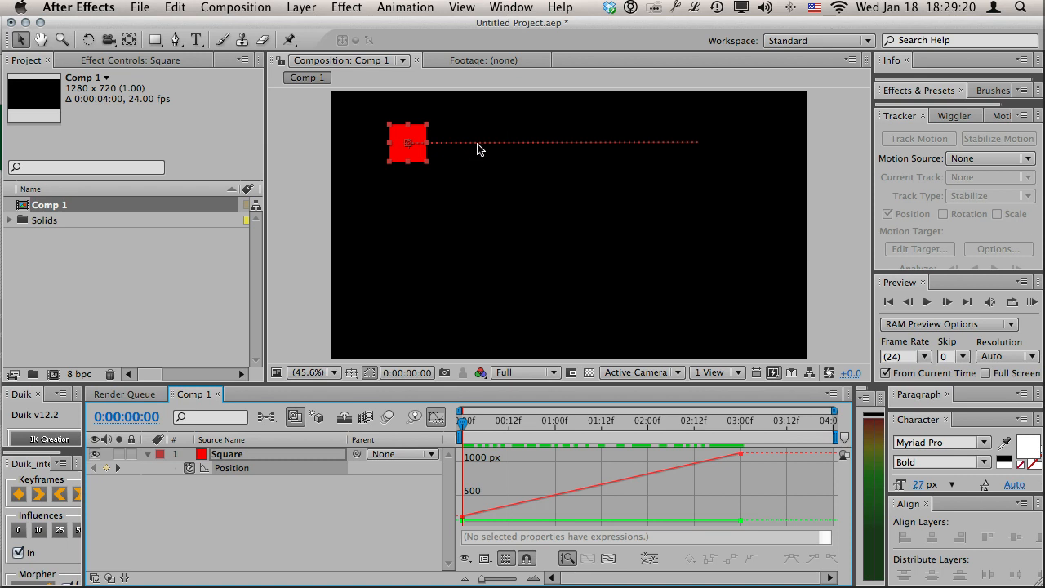
{"action": "mouse_move", "coordinate": [701, 150]}
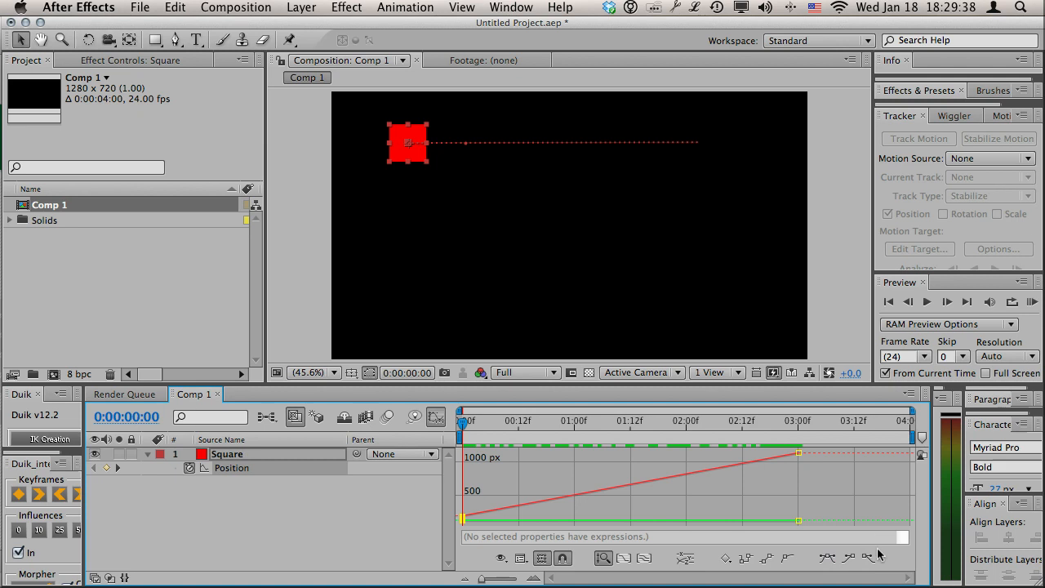
{"action": "left_click", "coordinate": [869, 558]}
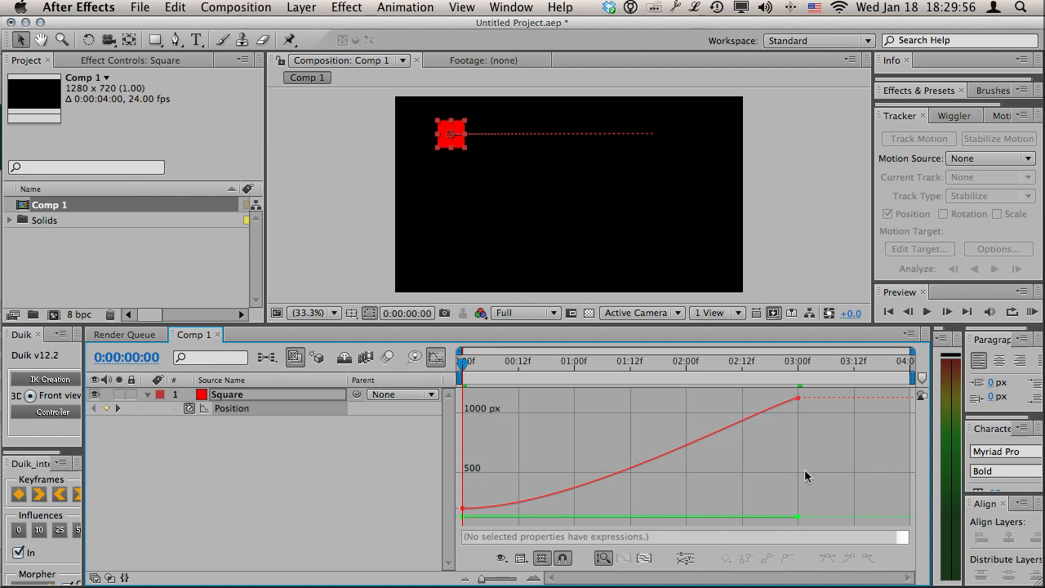
{"action": "mouse_move", "coordinate": [795, 412]}
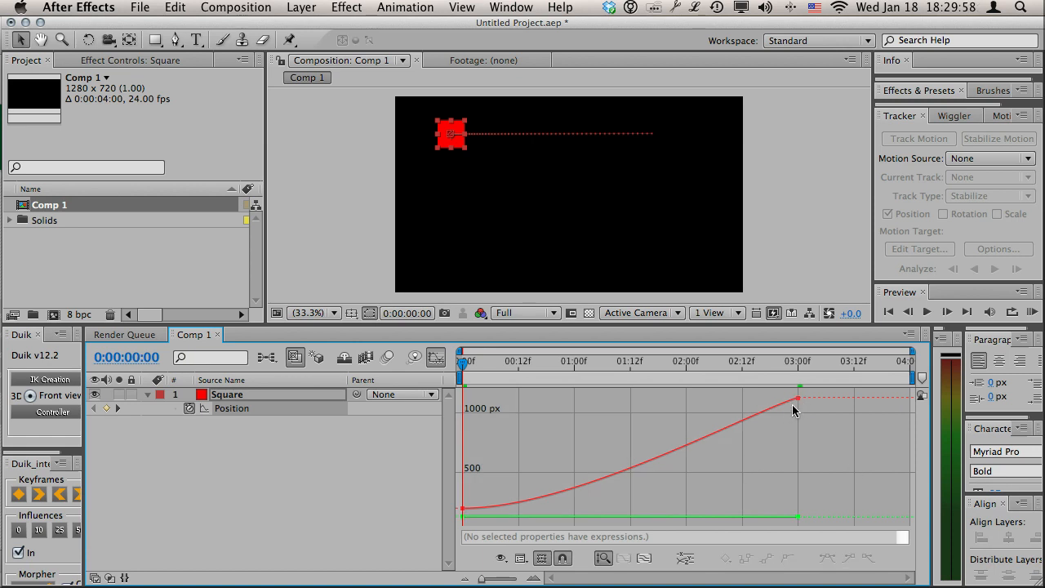
{"action": "mouse_move", "coordinate": [732, 521]}
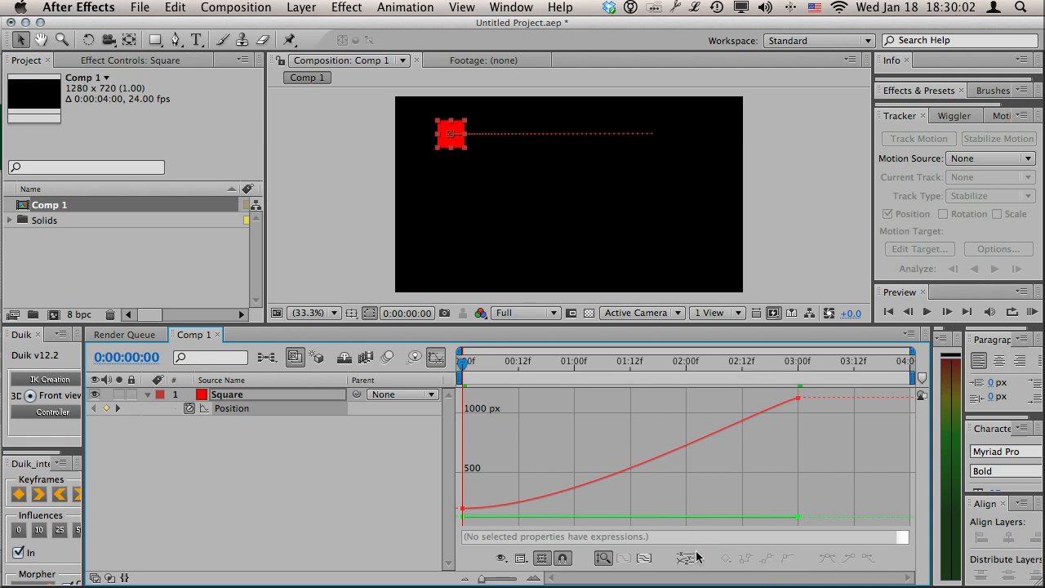
Separate Position into X and Y Position and display the X Position curve
{"action": "left_click", "coordinate": [684, 558]}
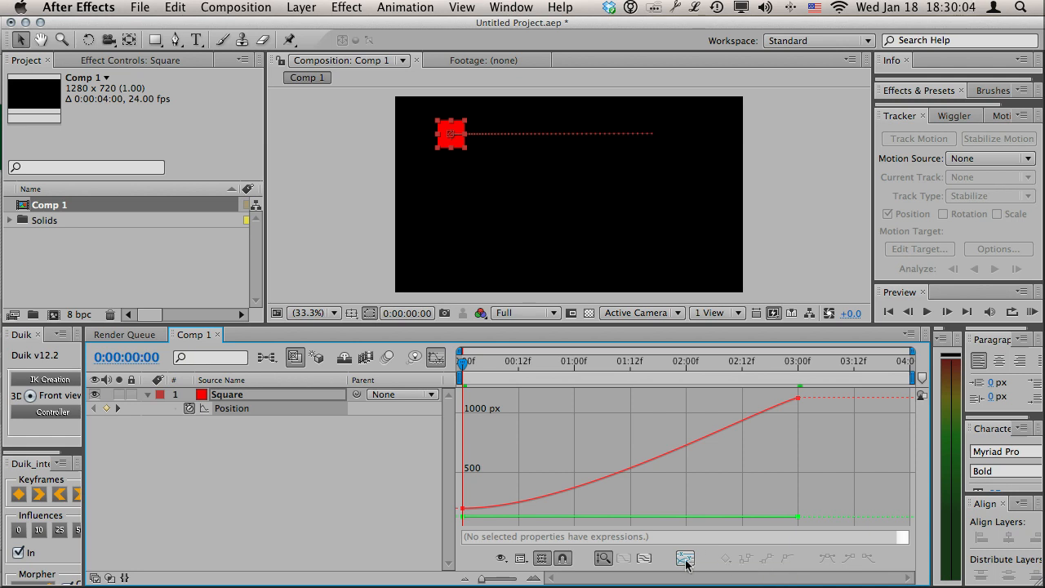
{"action": "mouse_move", "coordinate": [685, 558]}
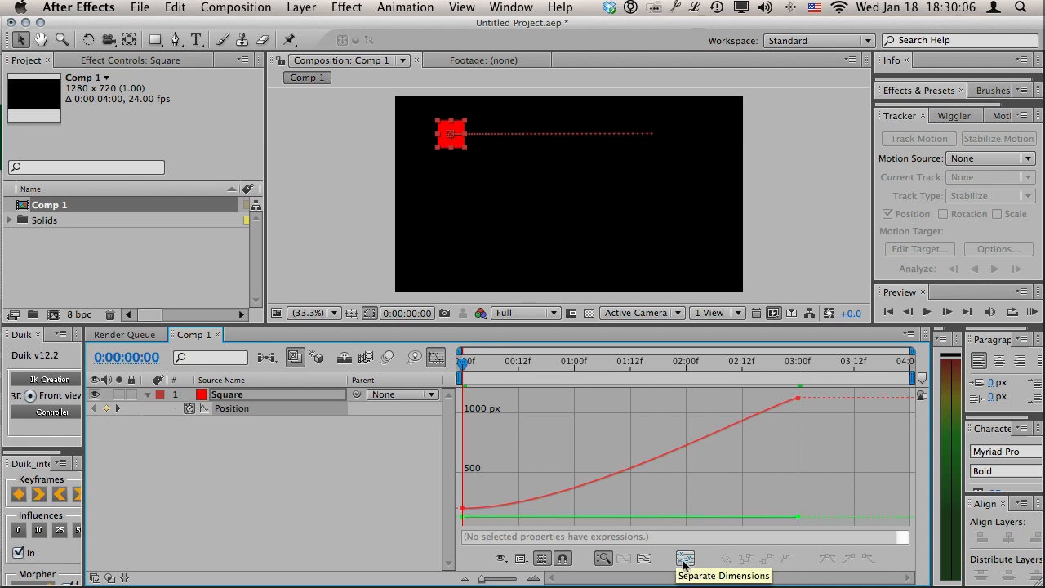
{"action": "left_click", "coordinate": [684, 558]}
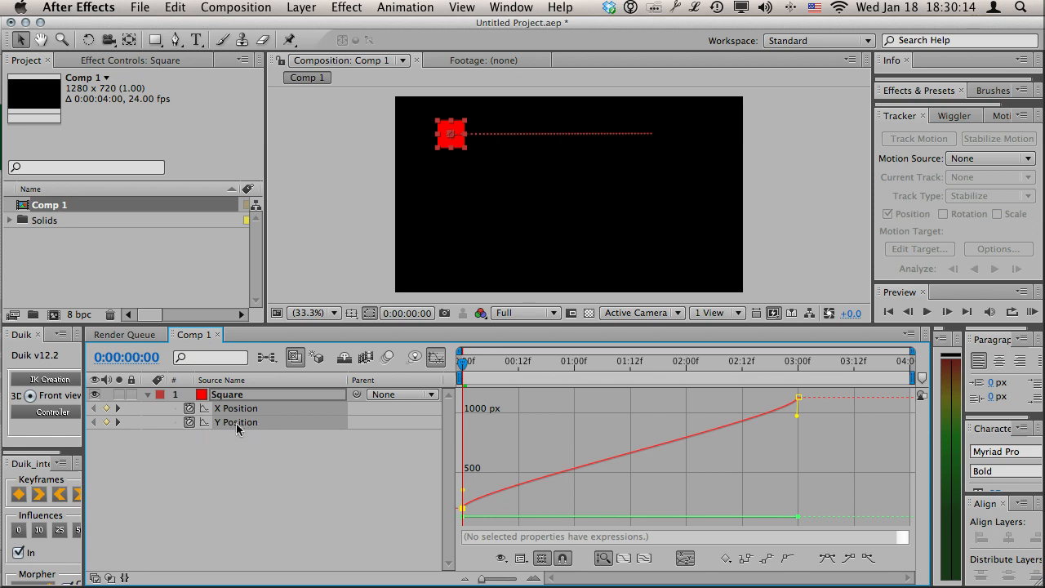
{"action": "mouse_move", "coordinate": [244, 464]}
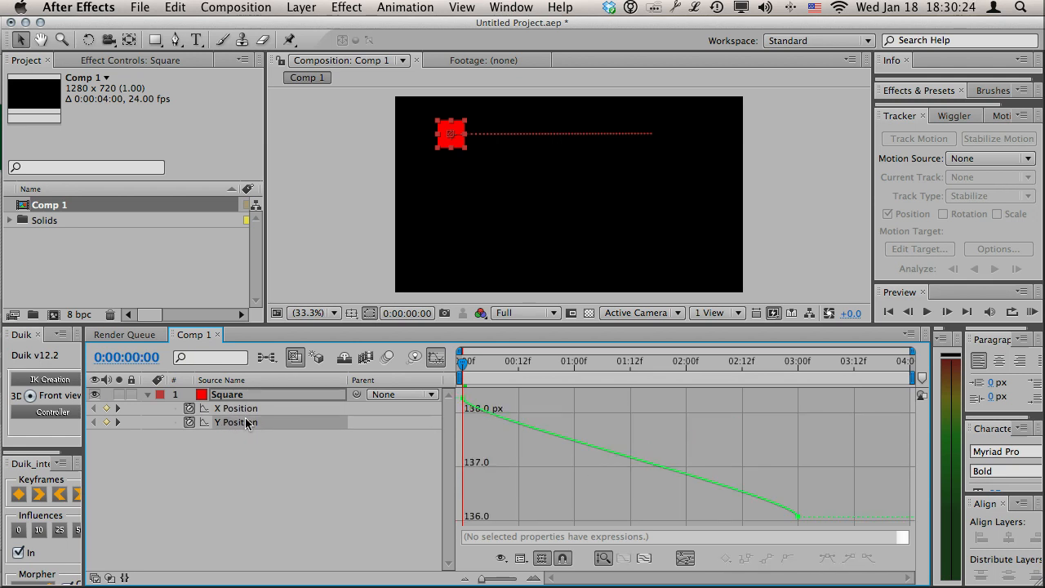
{"action": "left_click", "coordinate": [235, 408]}
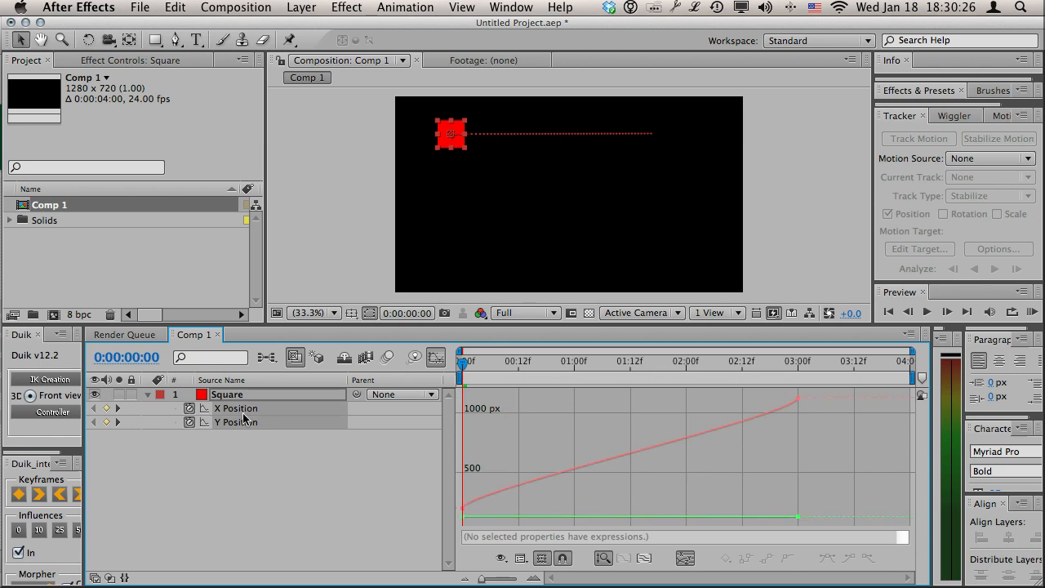
{"action": "mouse_move", "coordinate": [213, 454]}
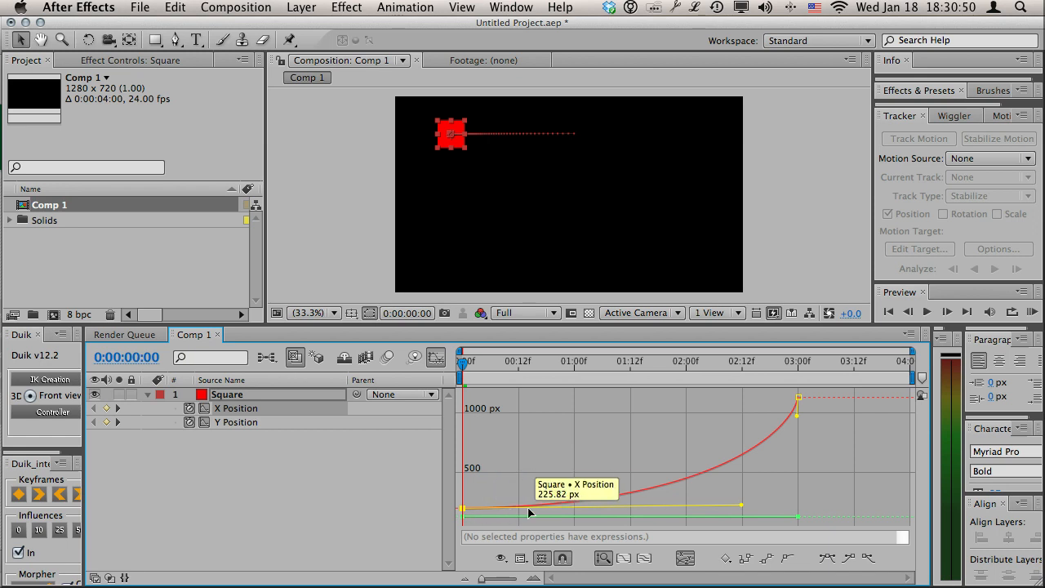
{"action": "mouse_move", "coordinate": [716, 473]}
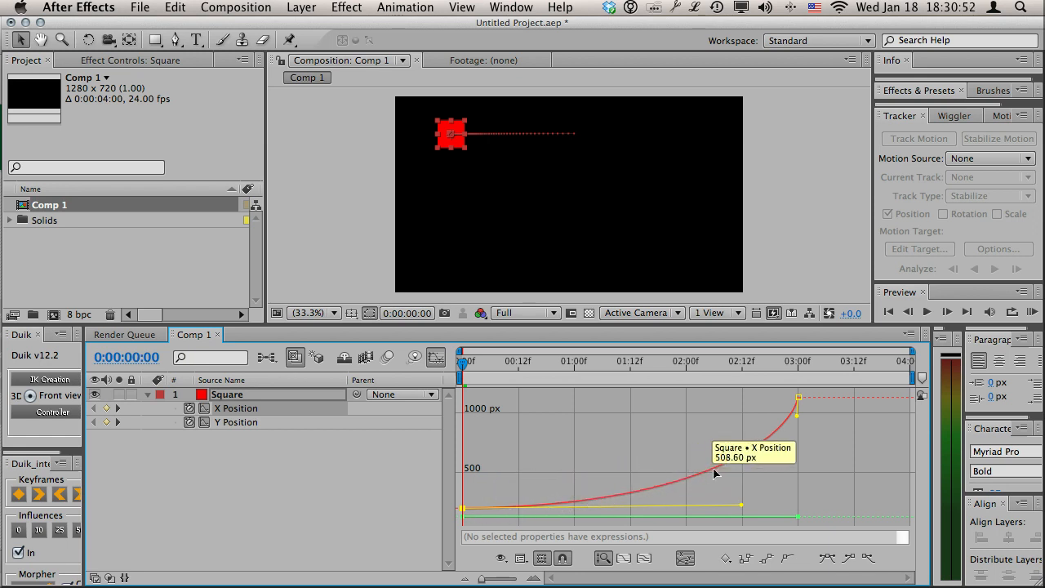
{"action": "mouse_move", "coordinate": [776, 428]}
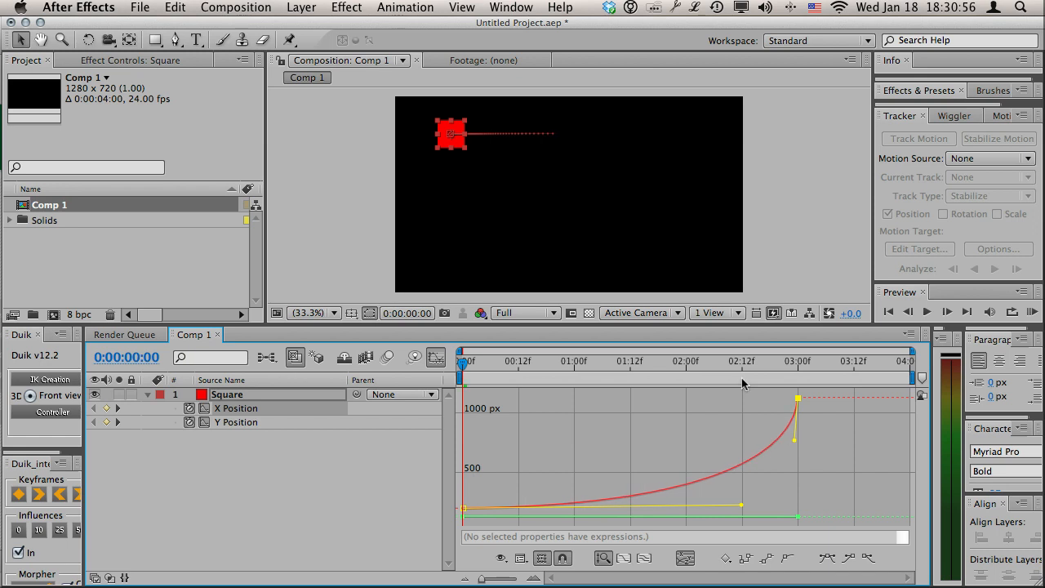
{"action": "mouse_move", "coordinate": [575, 136]}
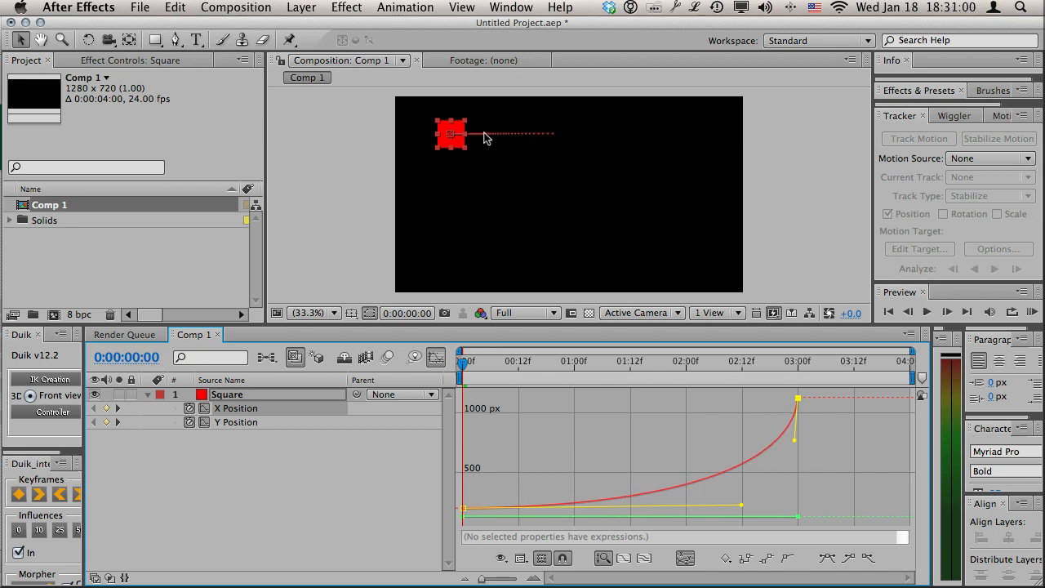
{"action": "mouse_move", "coordinate": [487, 387]}
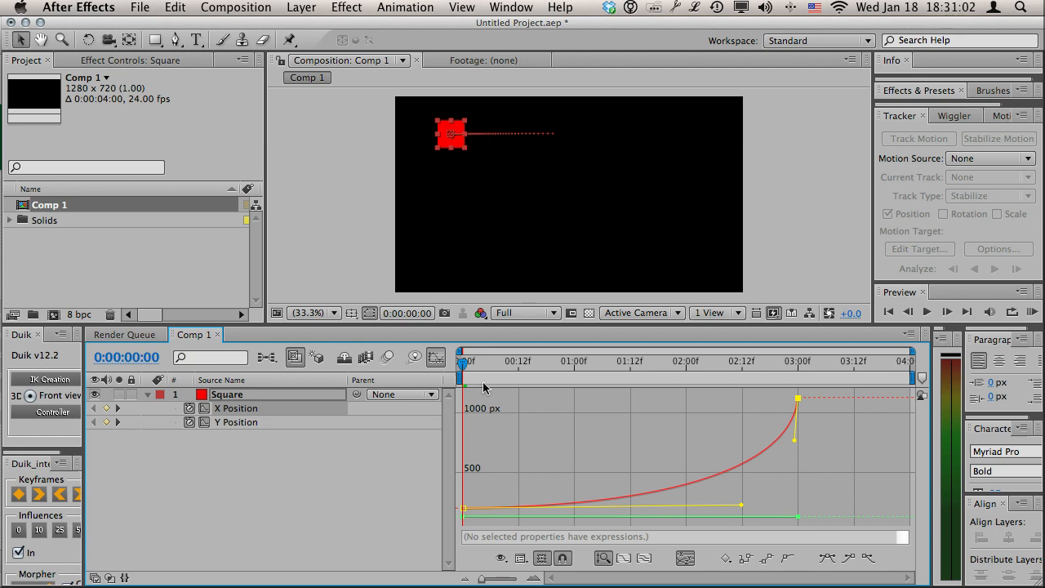
Shape the X Position curve into an ease-in toward the three-second keyframe
{"action": "left_click_drag", "start_coordinate": [465, 361], "coordinate": [608, 361]}
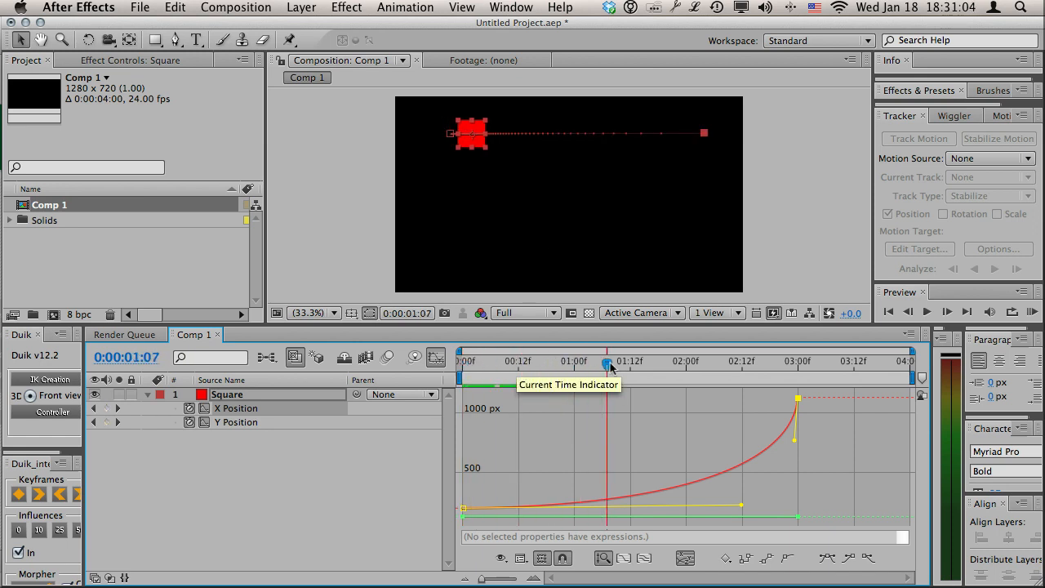
{"action": "mouse_move", "coordinate": [633, 192]}
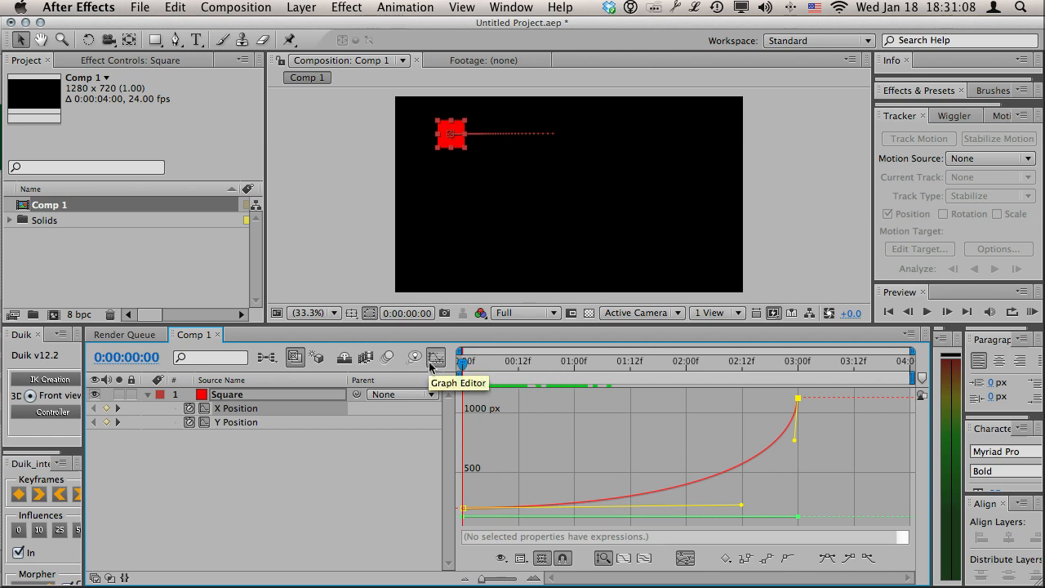
{"action": "mouse_move", "coordinate": [802, 279]}
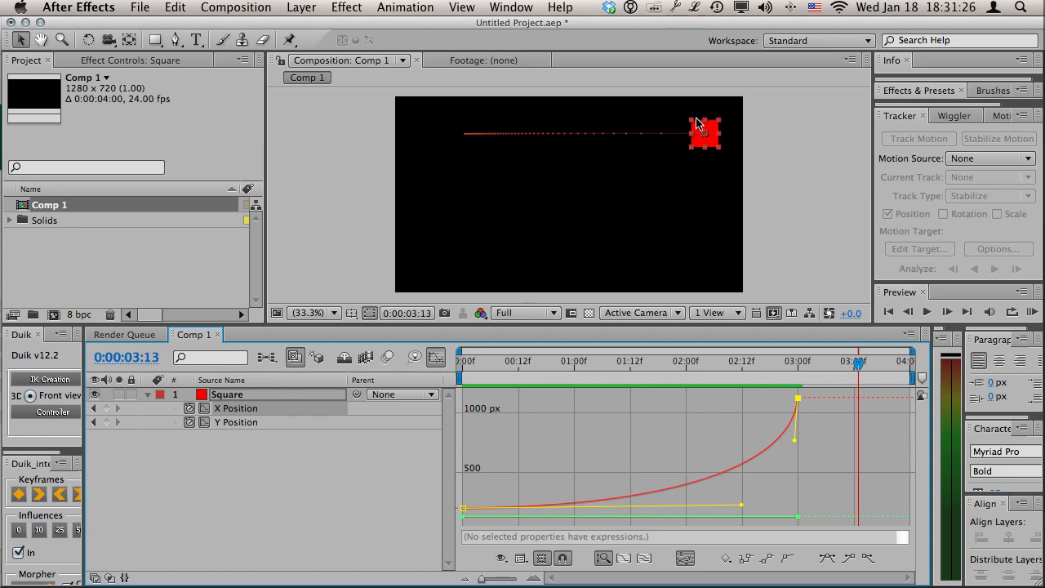
{"action": "mouse_move", "coordinate": [741, 510]}
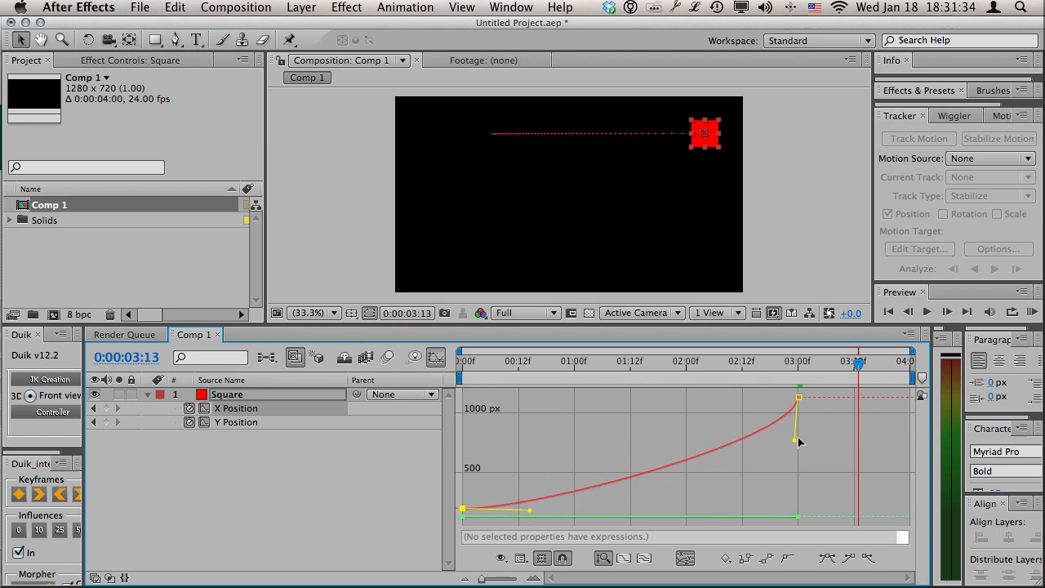
{"action": "left_click_drag", "start_coordinate": [798, 441], "coordinate": [741, 444]}
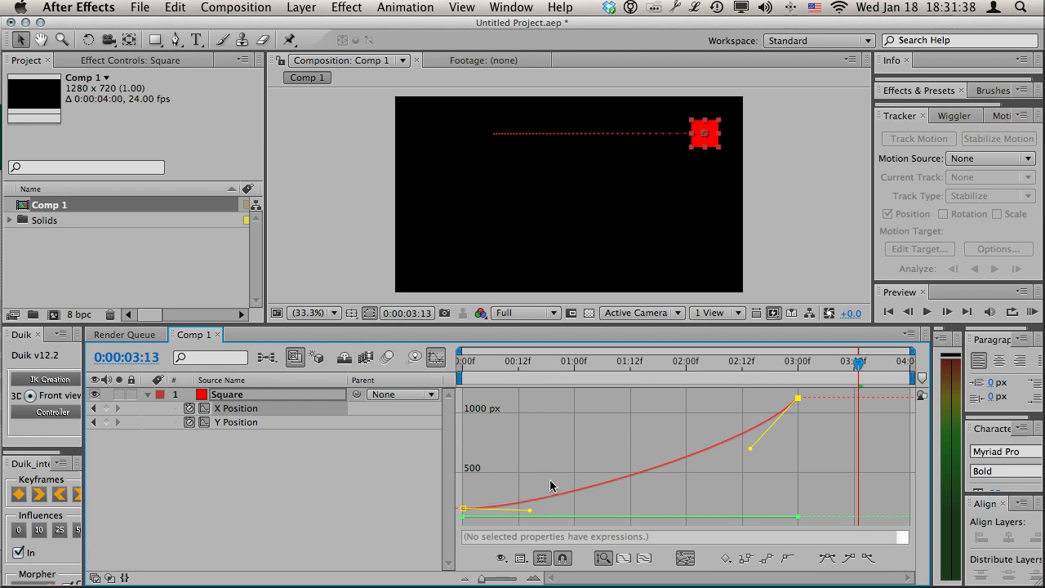
{"action": "mouse_move", "coordinate": [503, 372]}
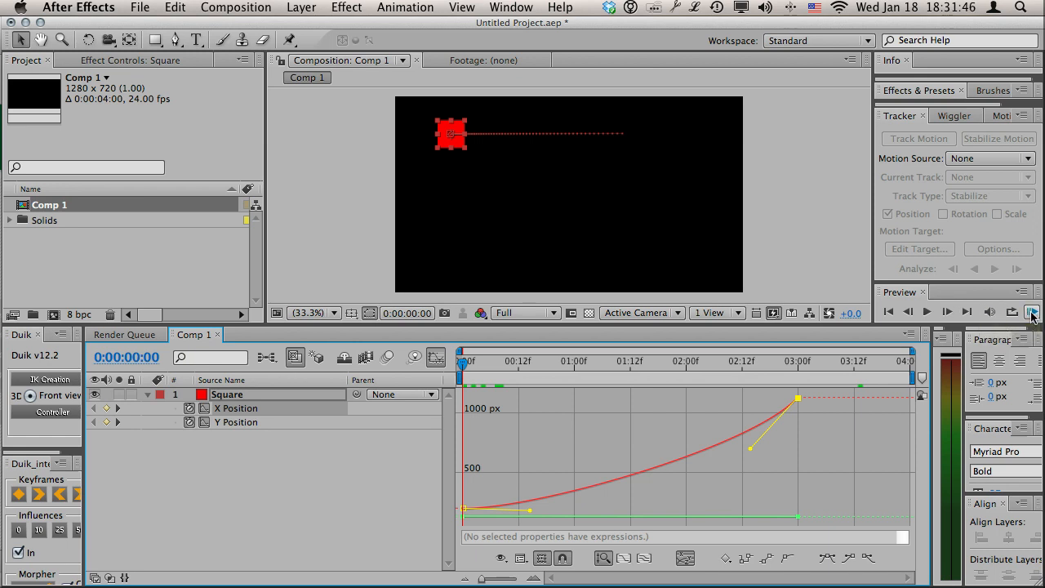
Preview, then steepen the first X keyframe's handle for a fast start that coasts
{"action": "left_click", "coordinate": [928, 312]}
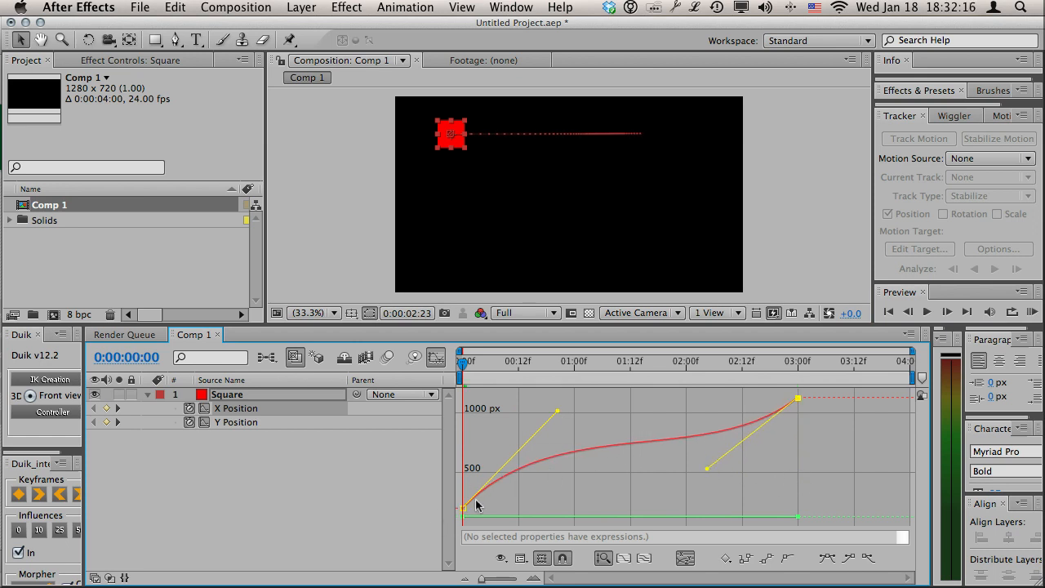
{"action": "left_click", "coordinate": [1032, 312]}
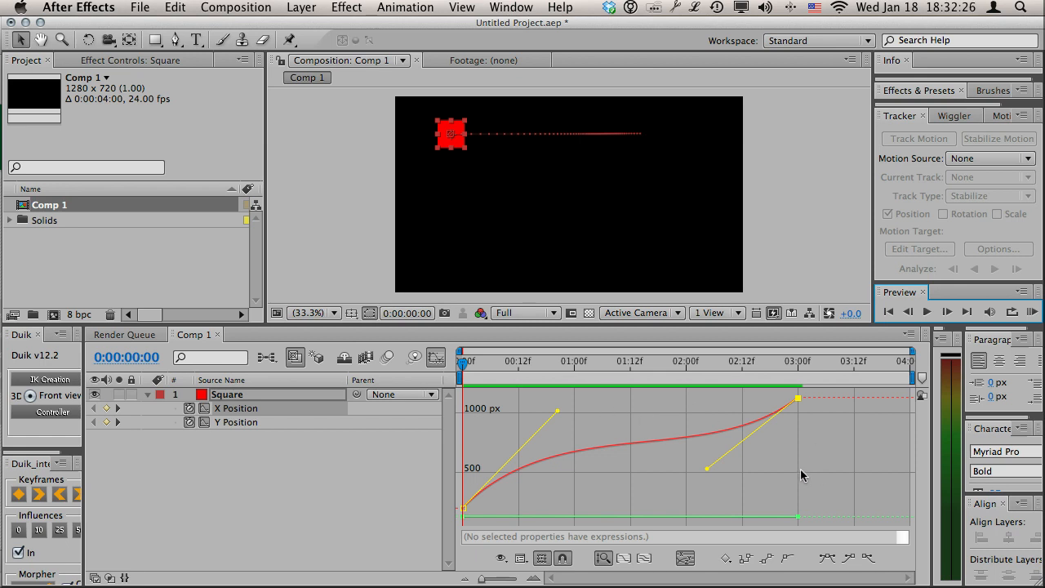
{"action": "mouse_move", "coordinate": [640, 517]}
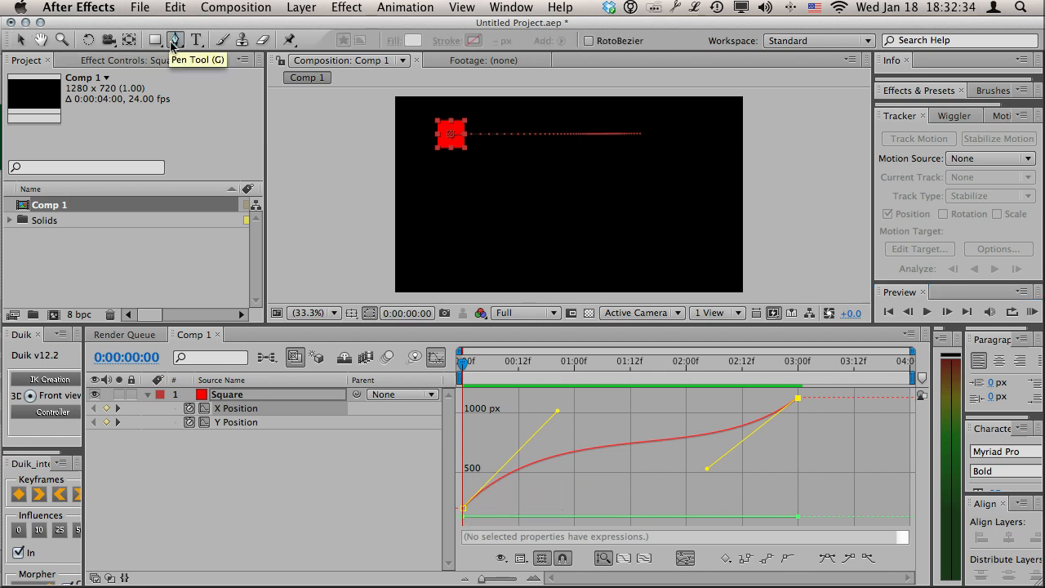
{"action": "mouse_move", "coordinate": [628, 499]}
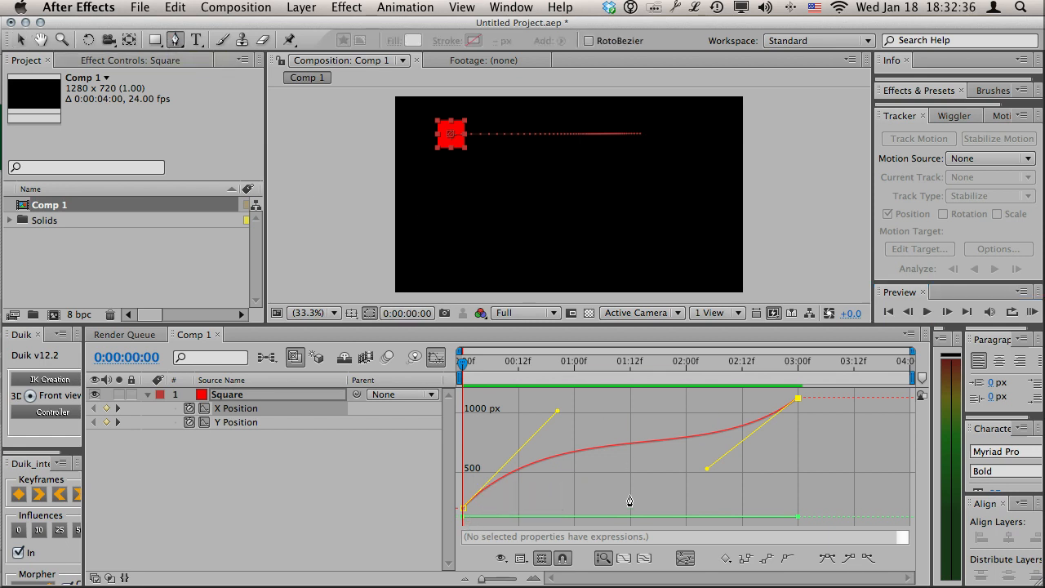
{"action": "mouse_move", "coordinate": [490, 388]}
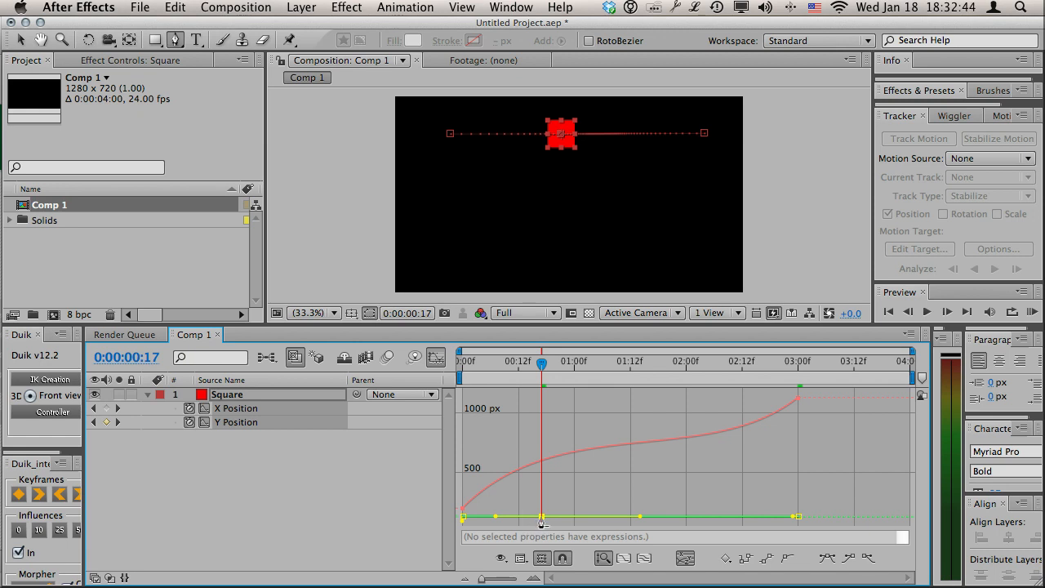
Ease the Y Position curve so the path rounds smoothly from sliding right into dropping down
{"action": "left_click_drag", "start_coordinate": [539, 361], "coordinate": [555, 361]}
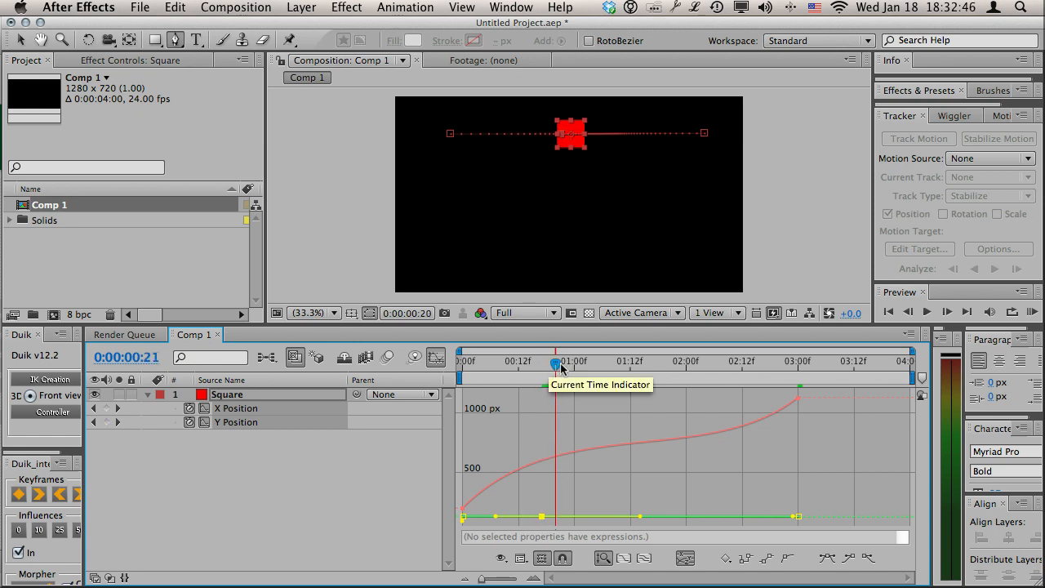
{"action": "left_click_drag", "start_coordinate": [559, 362], "coordinate": [573, 362]}
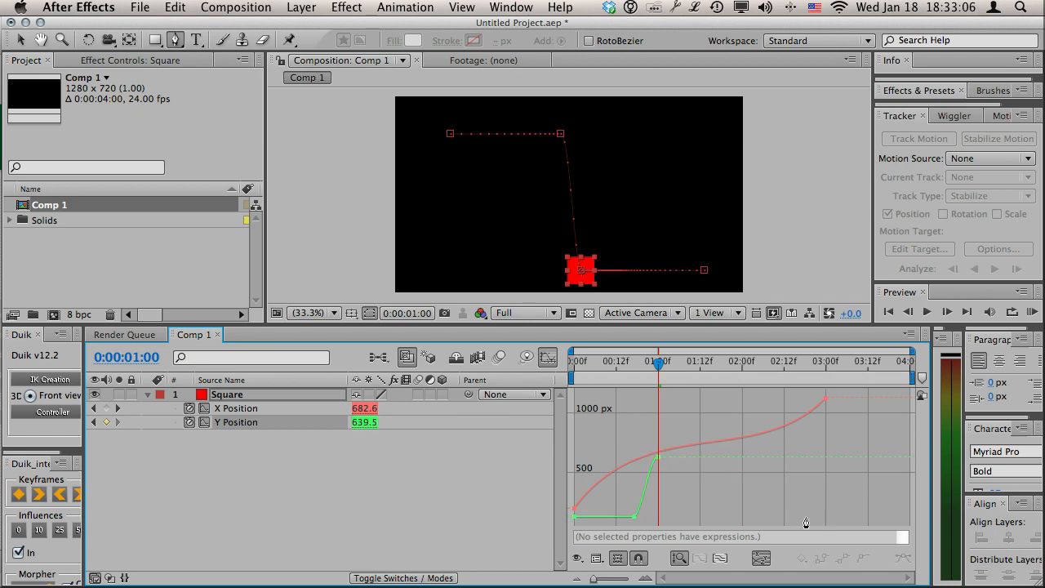
{"action": "left_click_drag", "start_coordinate": [660, 361], "coordinate": [584, 361]}
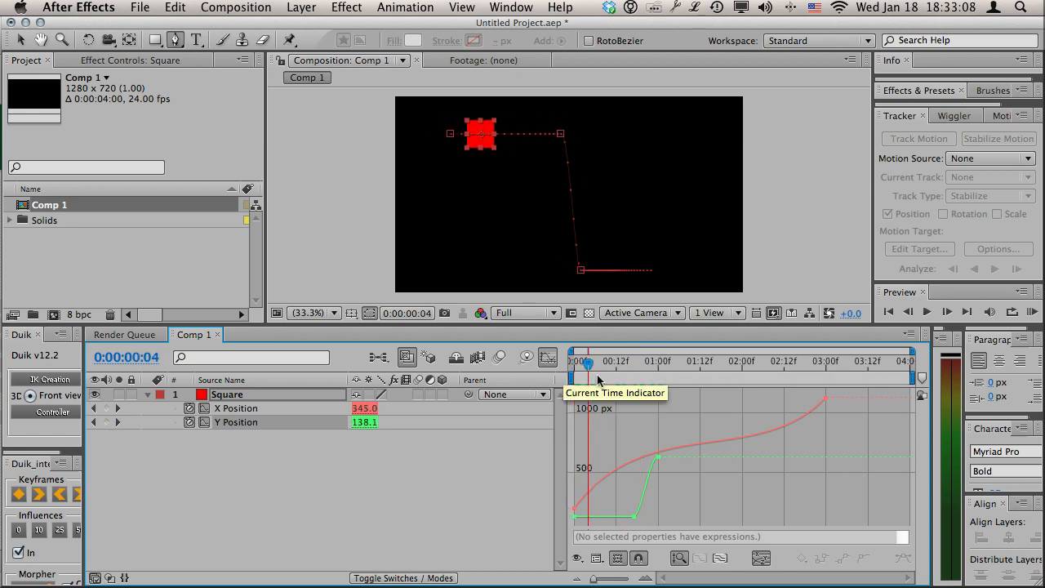
{"action": "left_click_drag", "start_coordinate": [588, 361], "coordinate": [759, 361]}
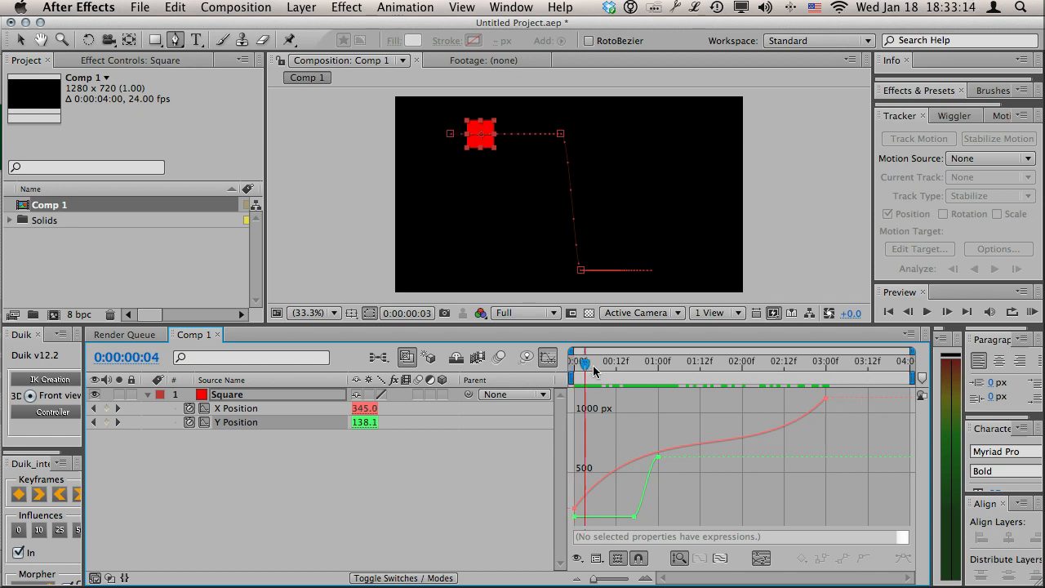
{"action": "left_click", "coordinate": [695, 361]}
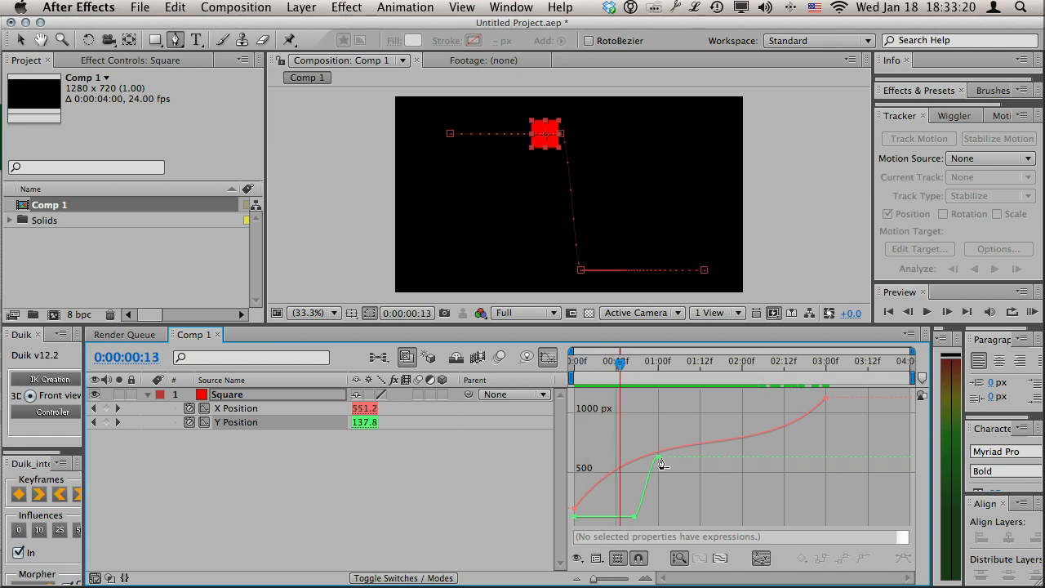
{"action": "left_click_drag", "start_coordinate": [661, 457], "coordinate": [710, 458]}
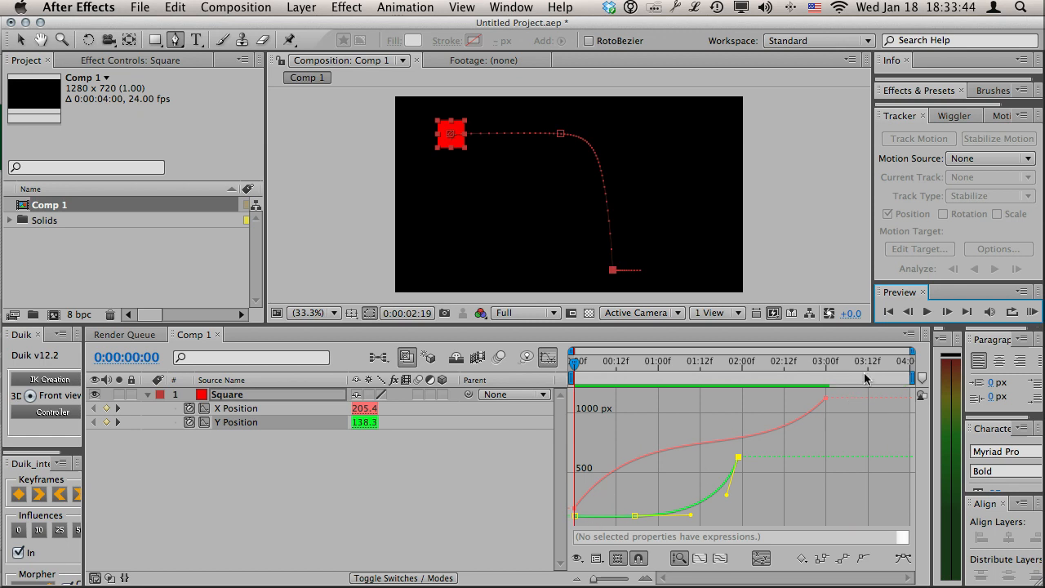
{"action": "mouse_move", "coordinate": [774, 448]}
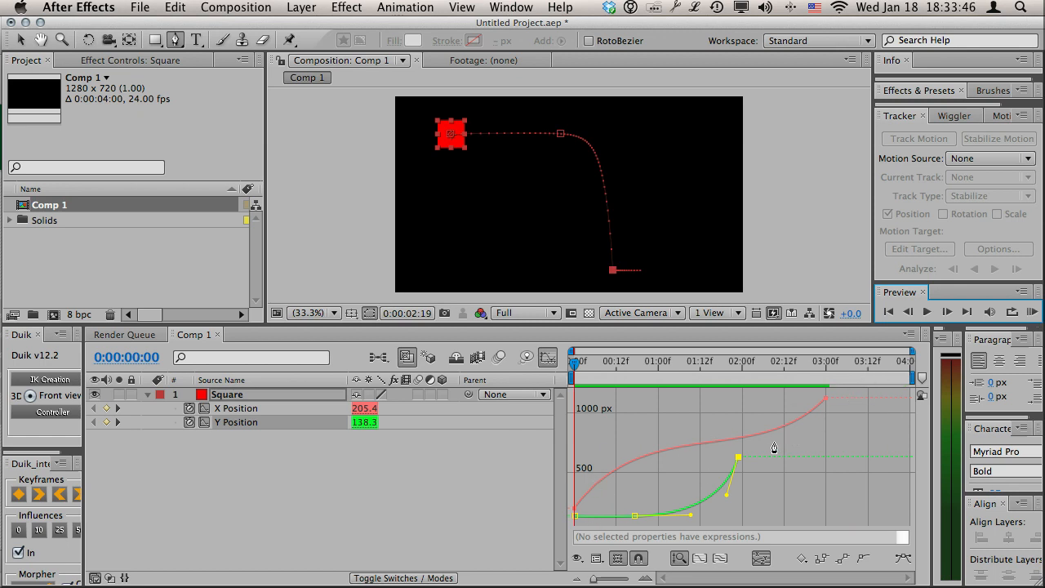
{"action": "mouse_move", "coordinate": [820, 402]}
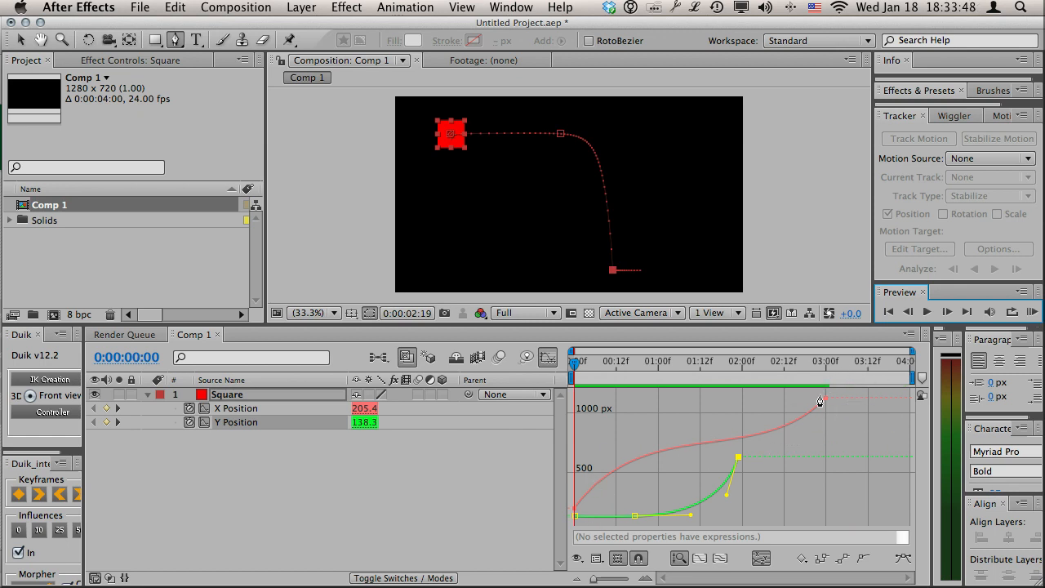
{"action": "mouse_move", "coordinate": [343, 415]}
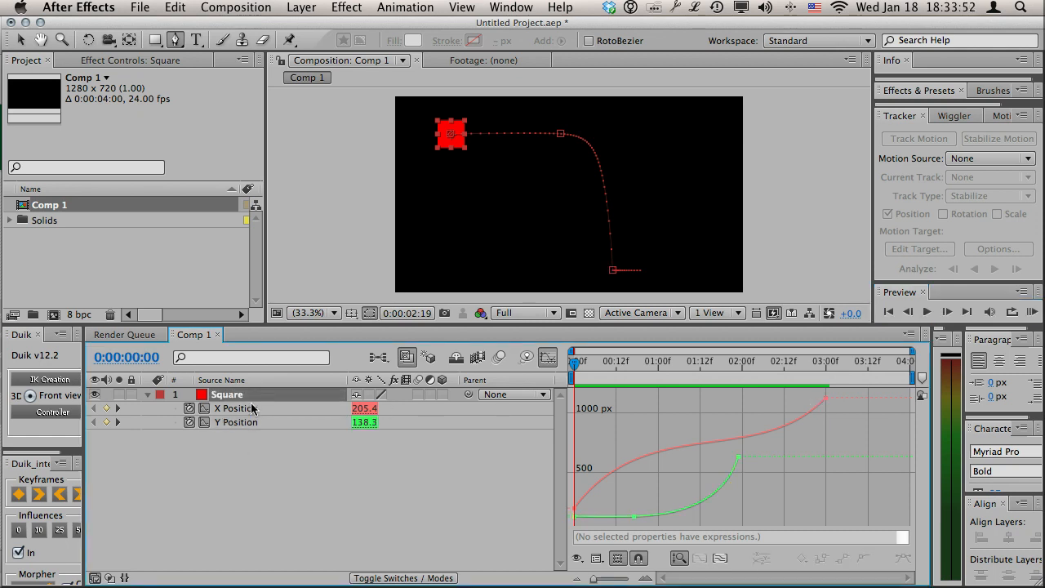
{"action": "mouse_move", "coordinate": [252, 407]}
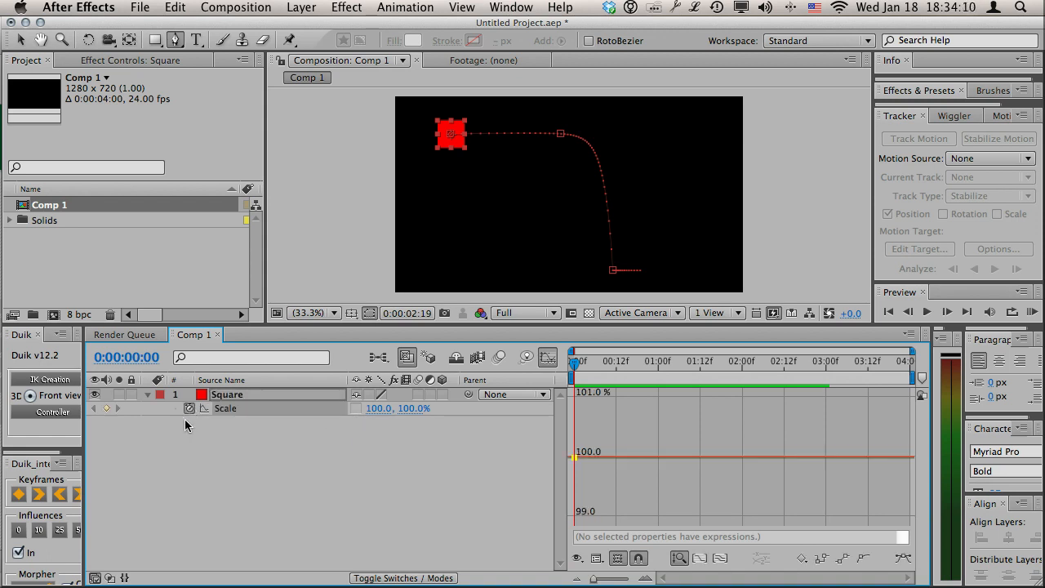
{"action": "mouse_move", "coordinate": [601, 366]}
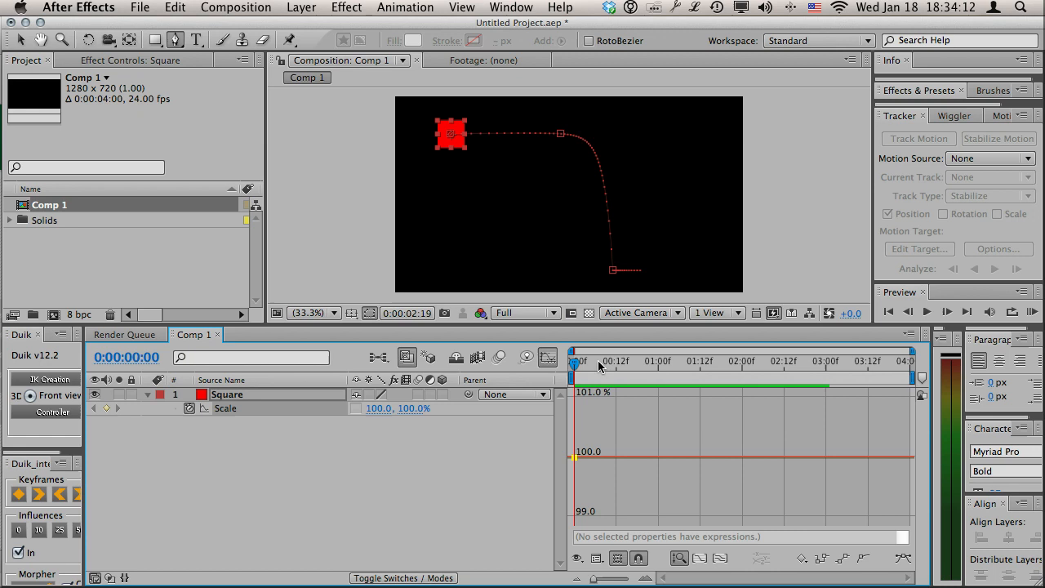
At the landing frame, set the Square's anchor point Y to 100 (bottom edge)
{"action": "left_click_drag", "start_coordinate": [601, 361], "coordinate": [591, 361]}
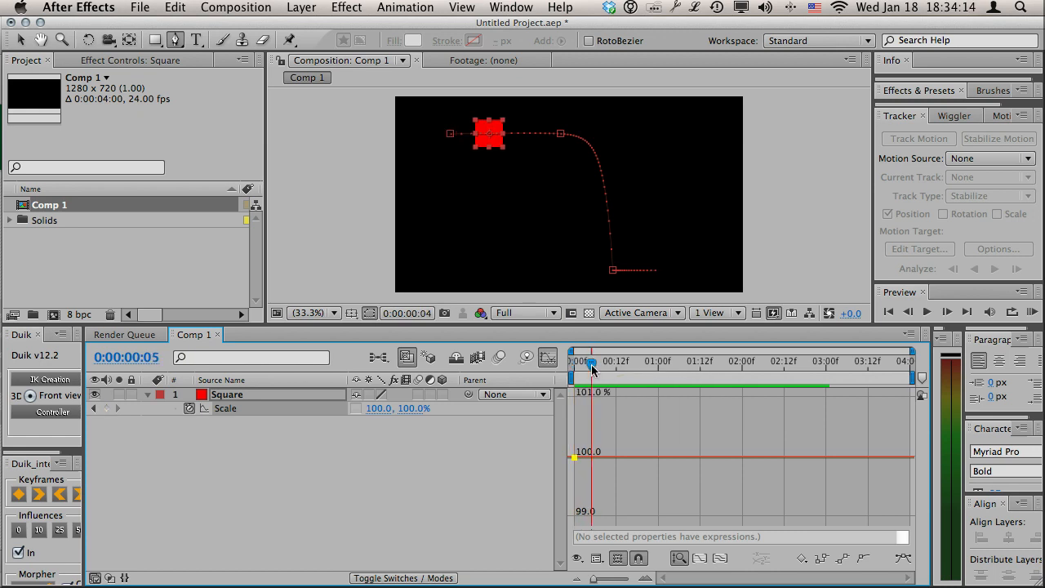
{"action": "left_click_drag", "start_coordinate": [589, 363], "coordinate": [641, 363]}
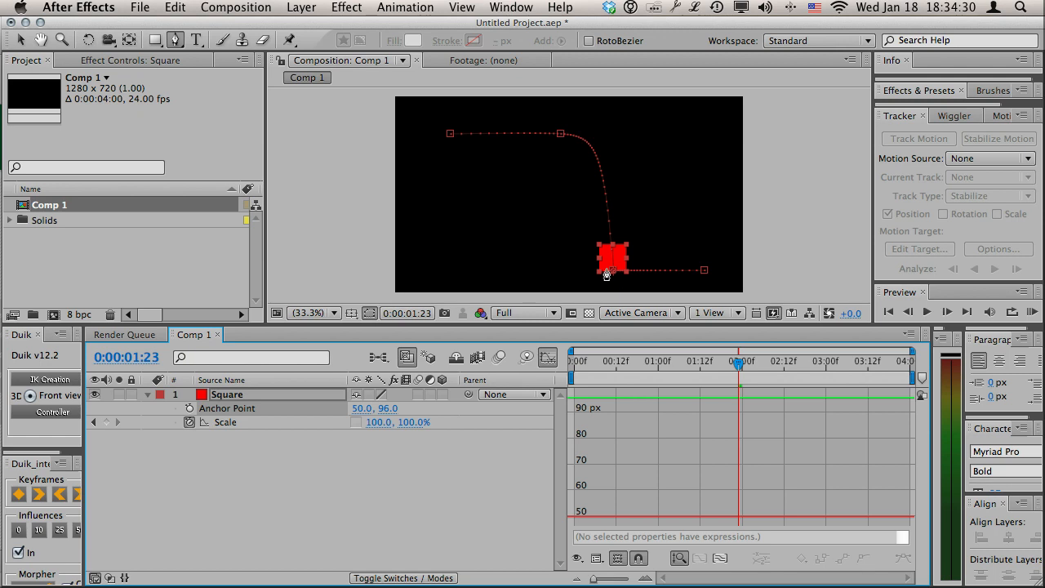
{"action": "mouse_move", "coordinate": [621, 284]}
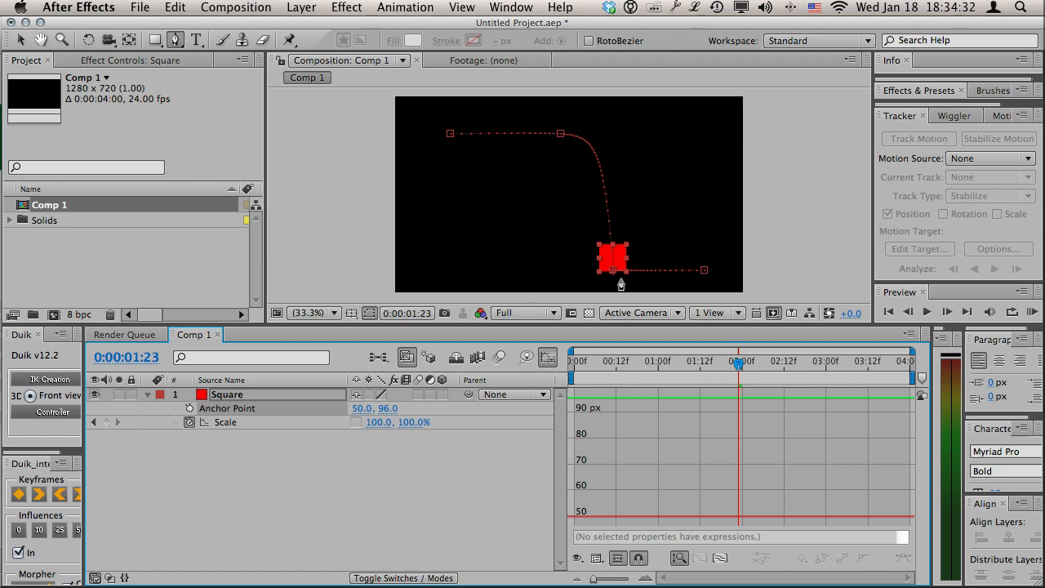
{"action": "double_click", "coordinate": [395, 408]}
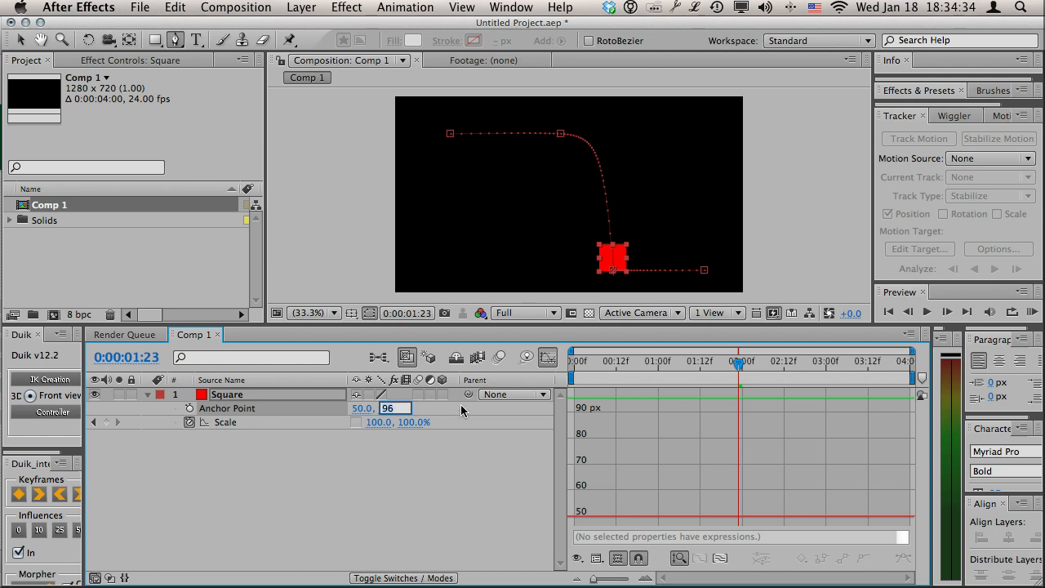
{"action": "type", "text": "100"}
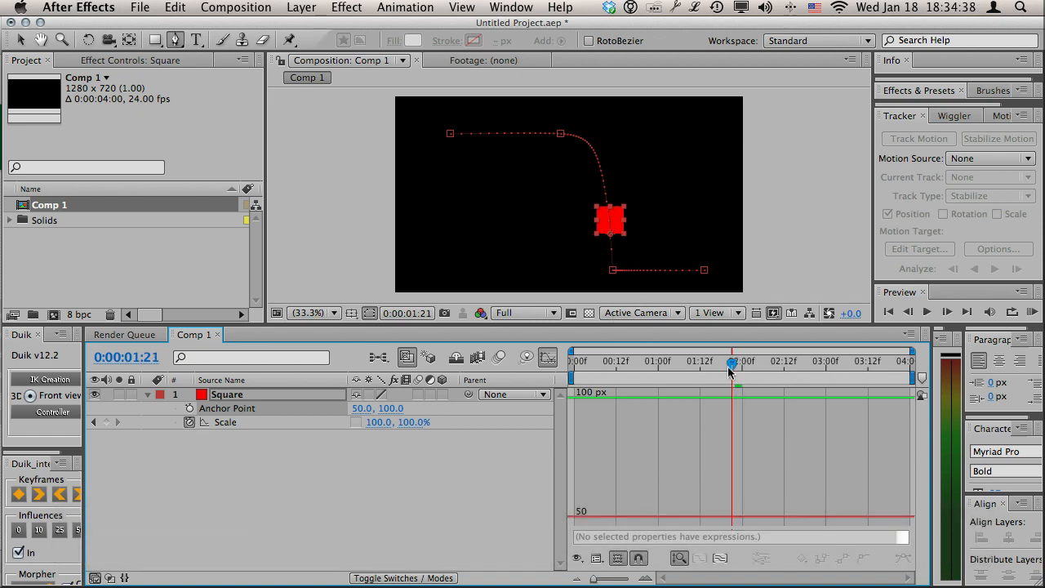
Keyframe the square's Scale at the landing to dip below and overshoot 100%, undoing one over-pushed adjustment
{"action": "left_click_drag", "start_coordinate": [732, 361], "coordinate": [650, 361]}
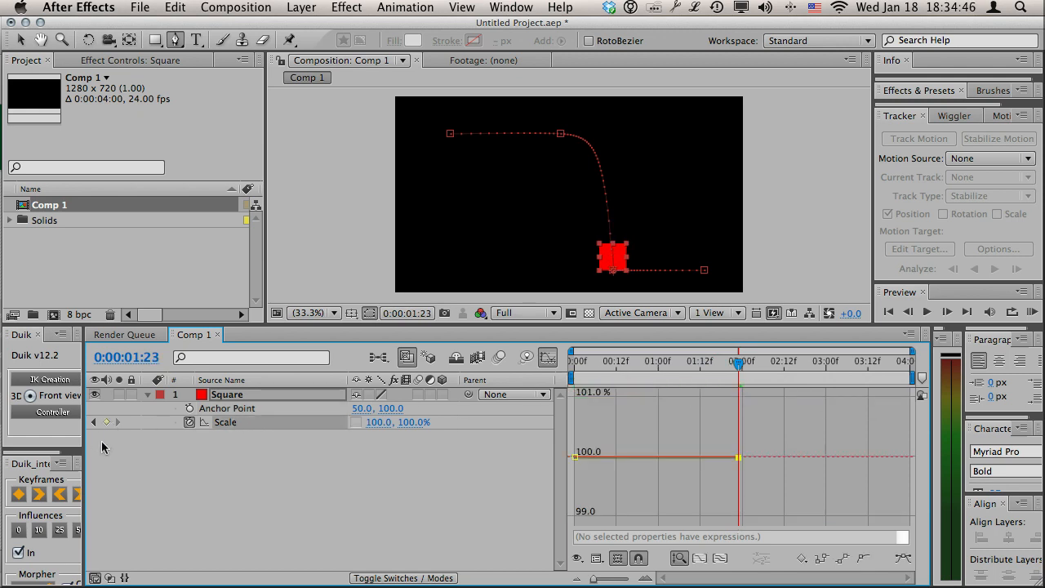
{"action": "left_click_drag", "start_coordinate": [738, 361], "coordinate": [753, 361]}
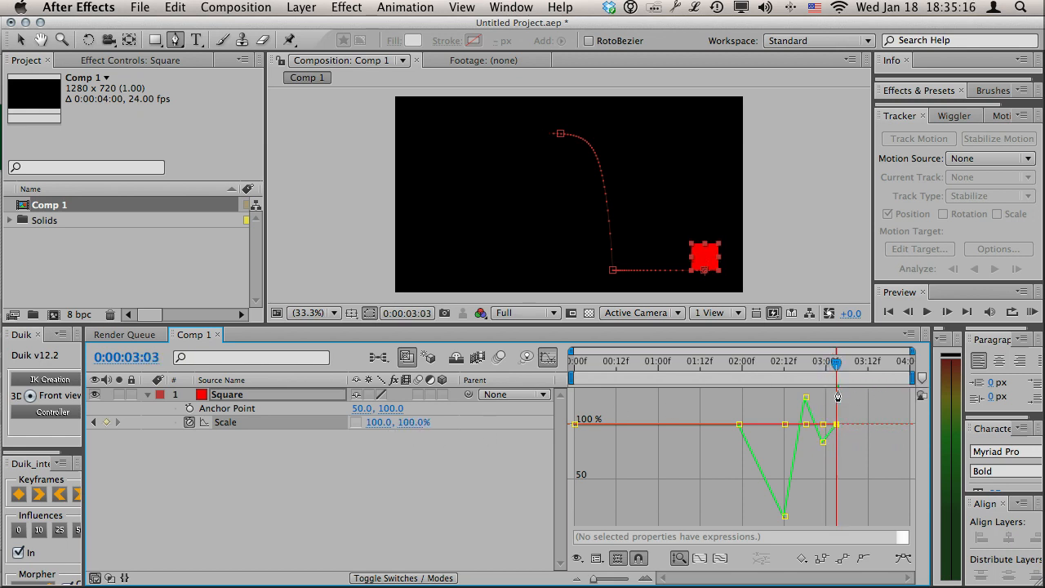
{"action": "left_click_drag", "start_coordinate": [836, 363], "coordinate": [678, 362]}
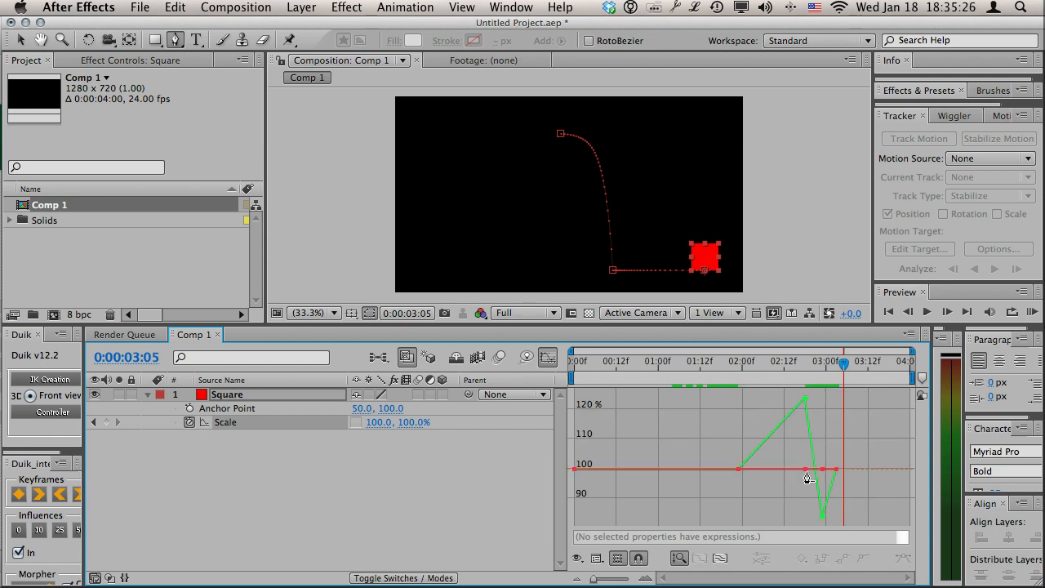
{"action": "key", "text": "cmd+z"}
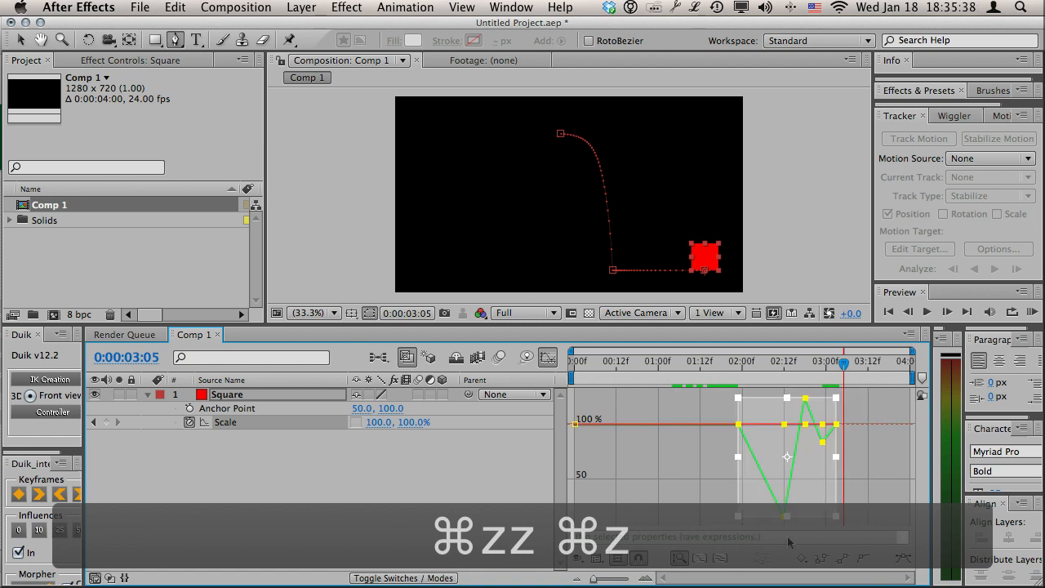
{"action": "mouse_move", "coordinate": [449, 455]}
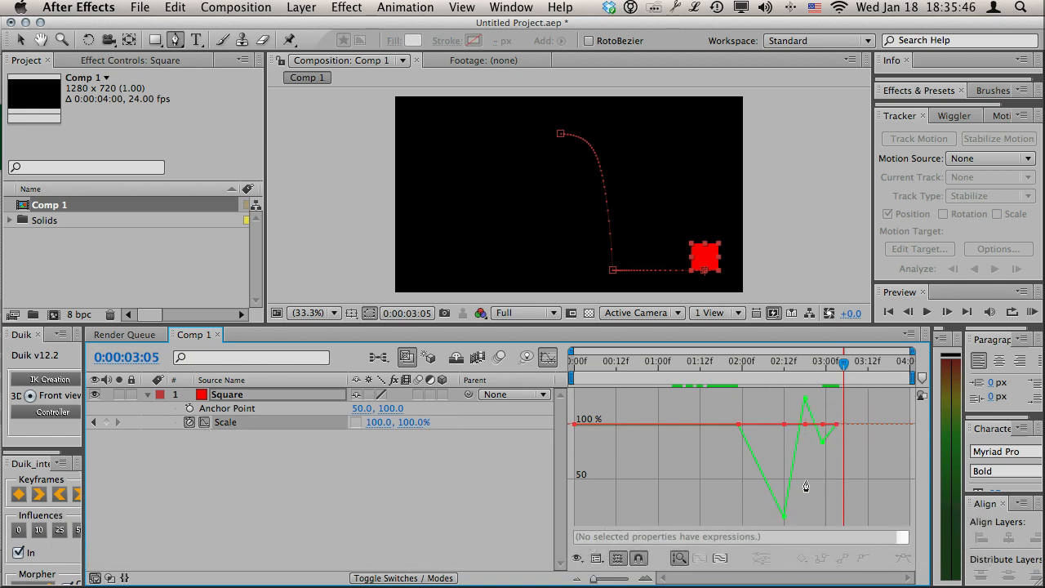
{"action": "mouse_move", "coordinate": [761, 510]}
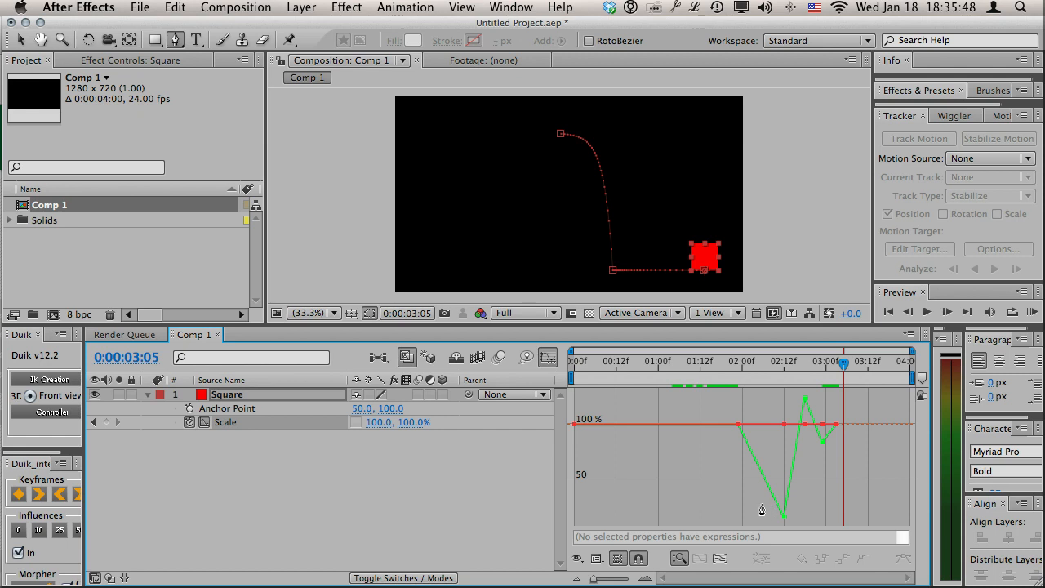
{"action": "mouse_move", "coordinate": [764, 516]}
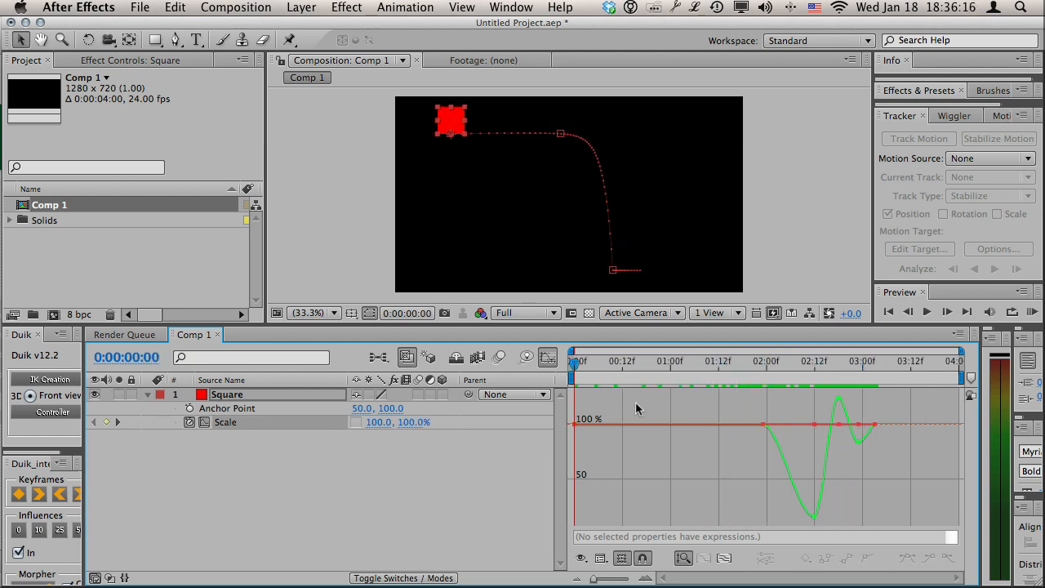
Ease the Scale keyframes into a smooth dip-overshoot-settle curve and scrub back to an early frame
{"action": "left_click", "coordinate": [1031, 312]}
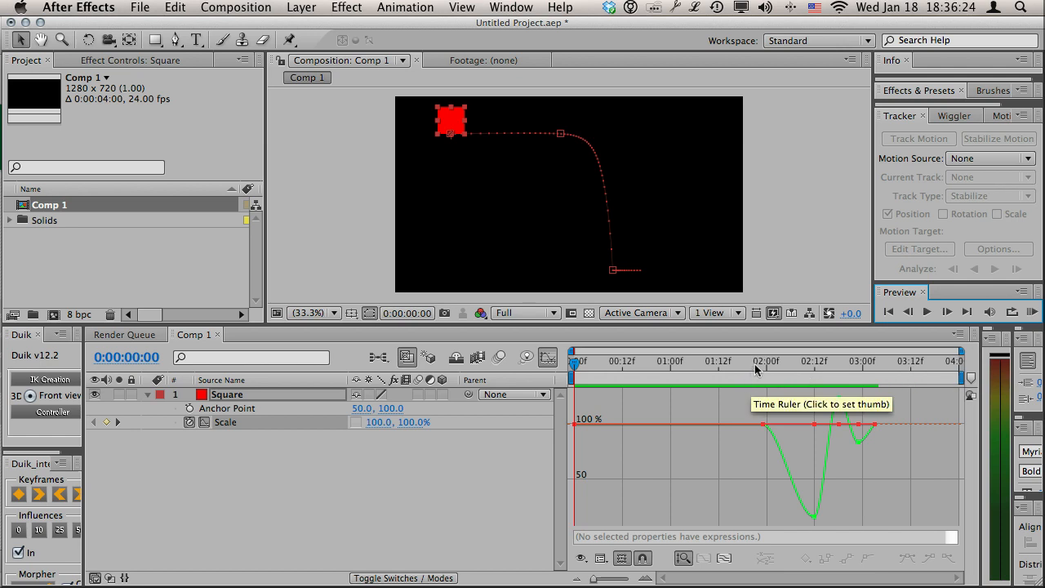
{"action": "left_click", "coordinate": [760, 361]}
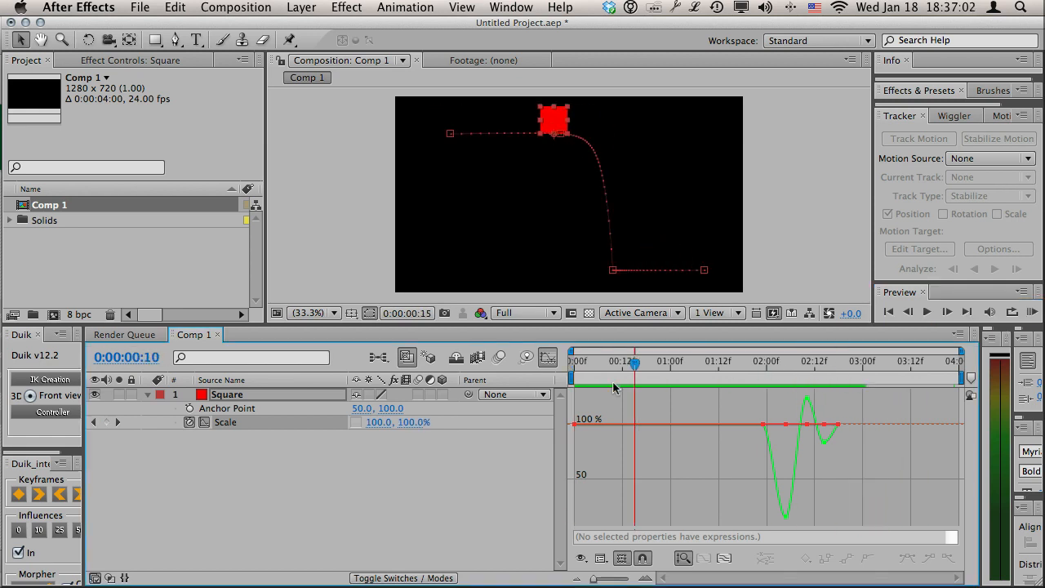
{"action": "left_click", "coordinate": [575, 361]}
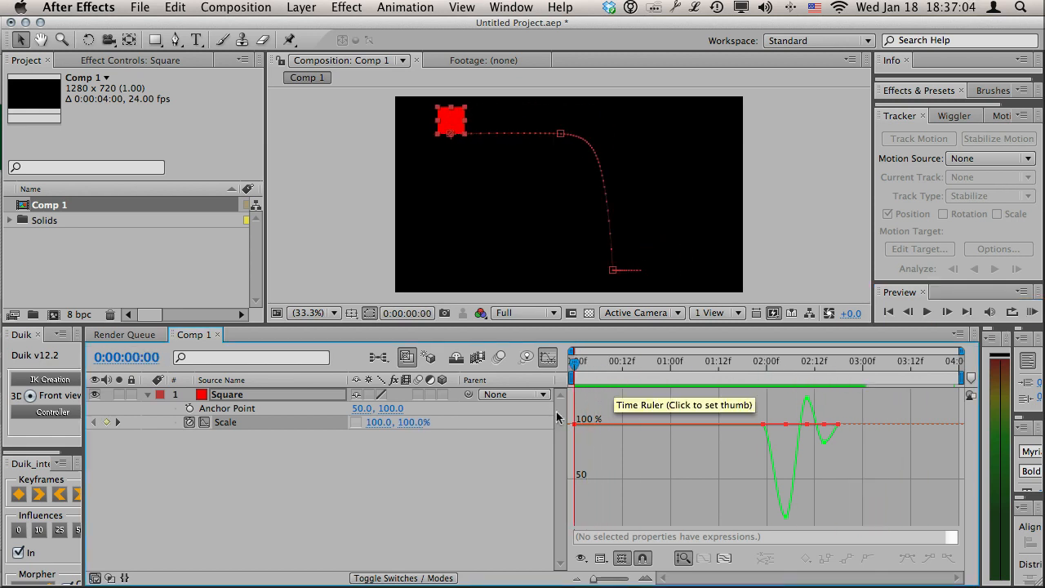
{"action": "left_click", "coordinate": [784, 360]}
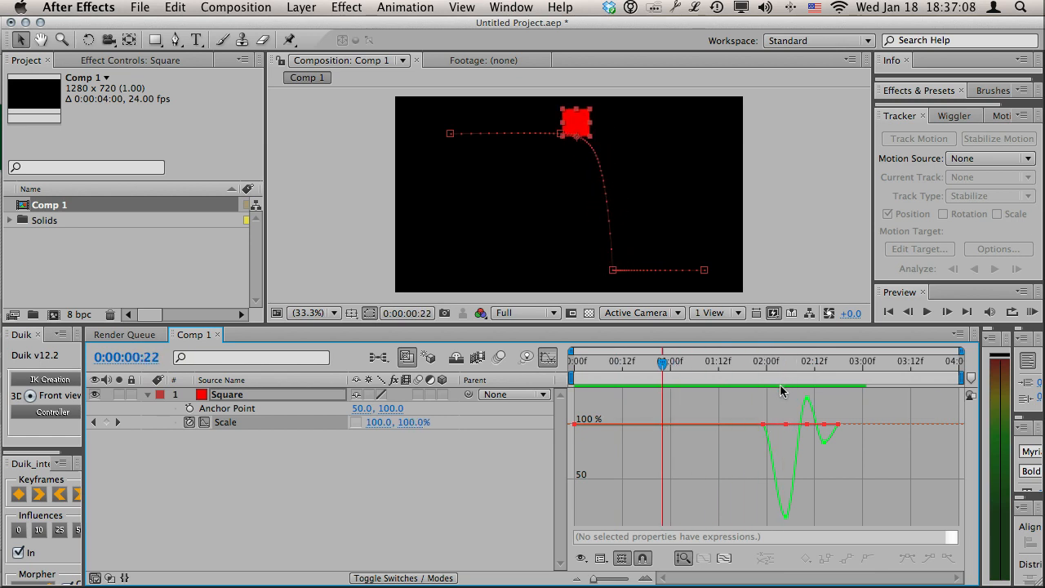
{"action": "left_click", "coordinate": [227, 393]}
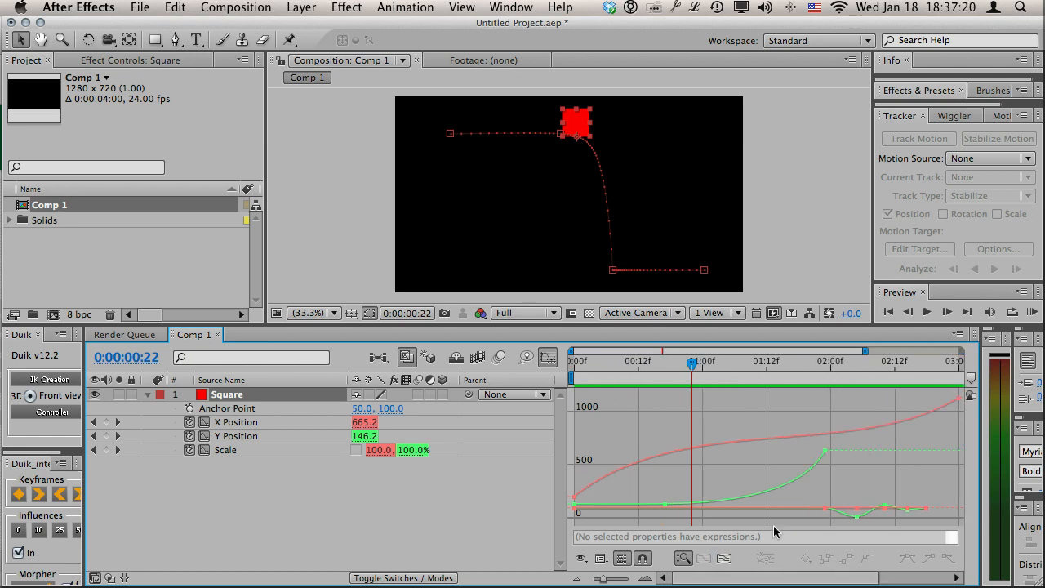
{"action": "mouse_move", "coordinate": [961, 424]}
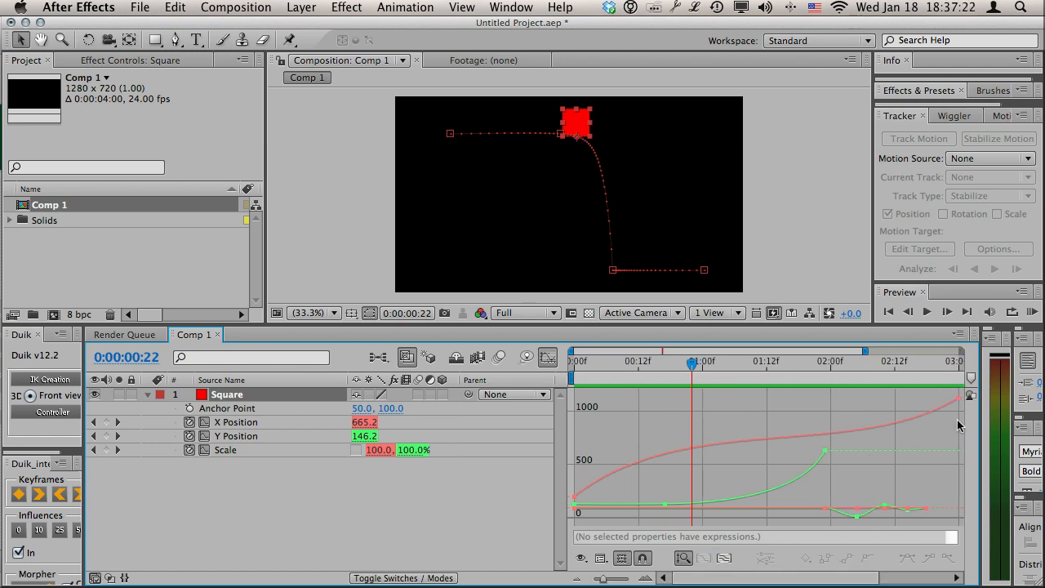
{"action": "mouse_move", "coordinate": [592, 536]}
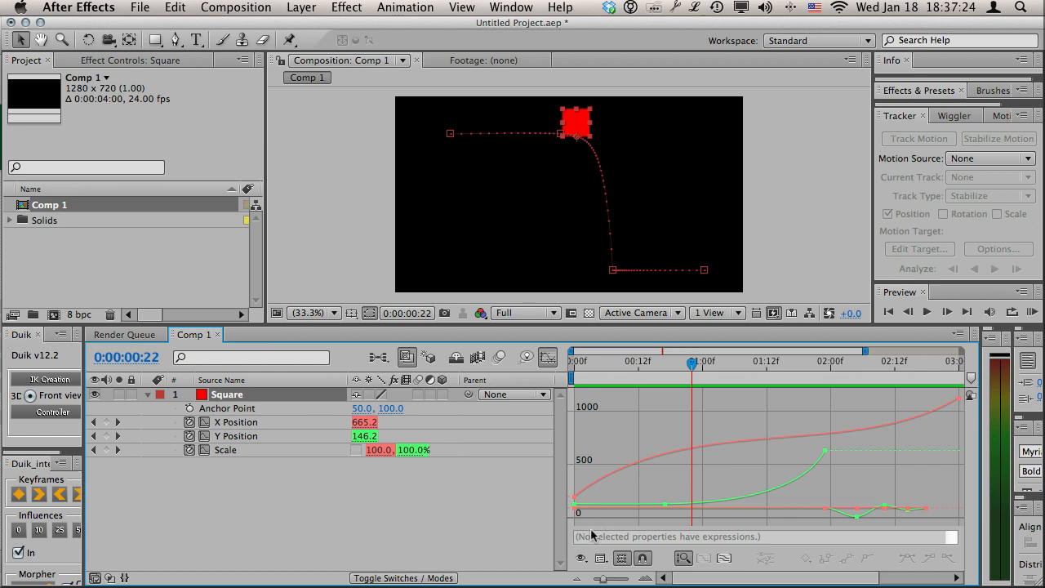